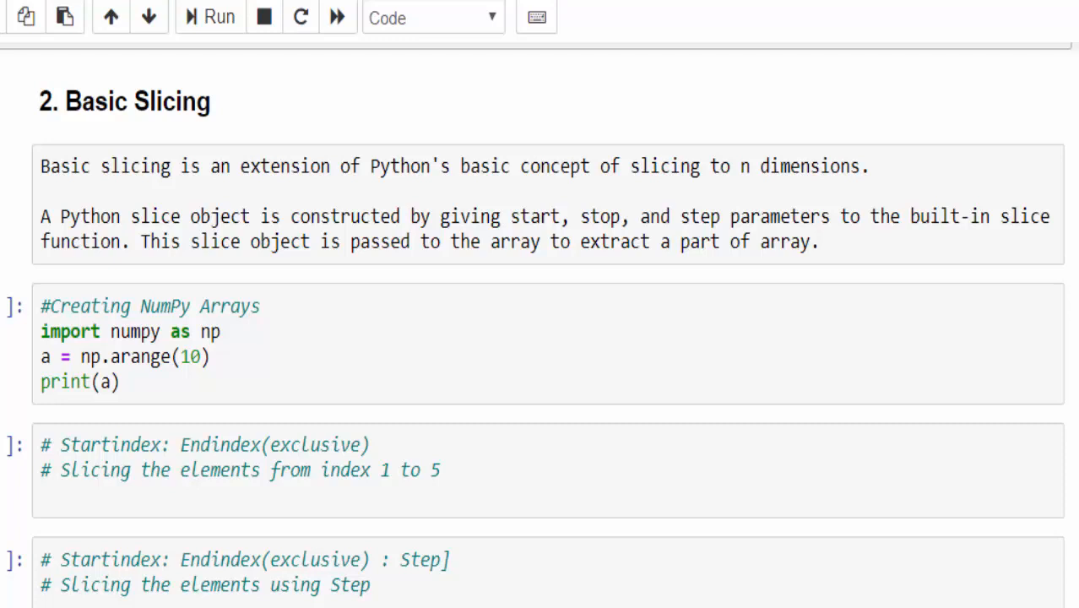
pyautogui.click(433, 17)
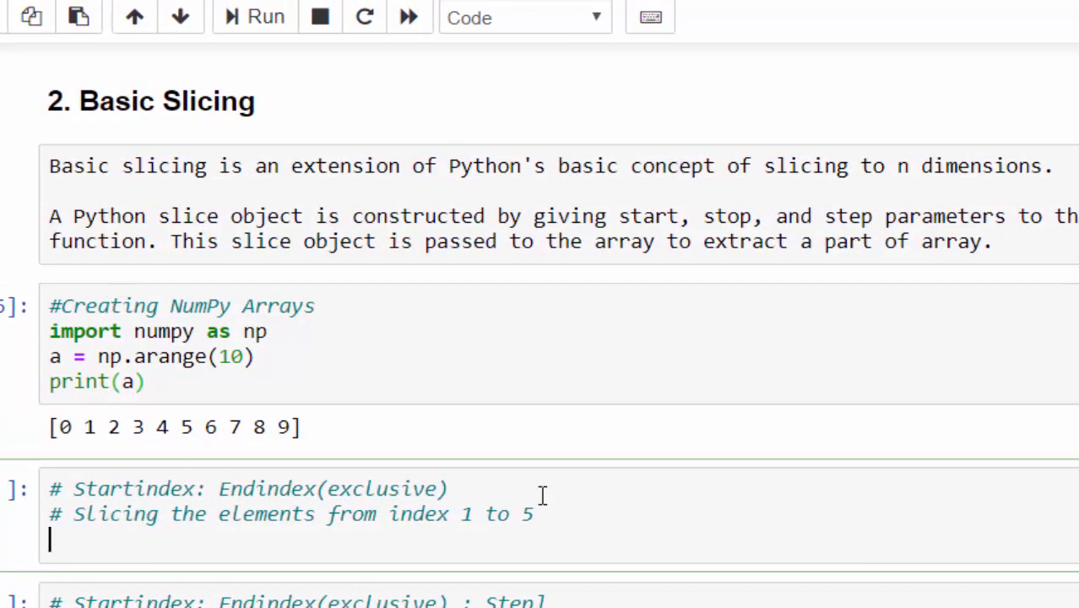
pyautogui.scroll(-3)
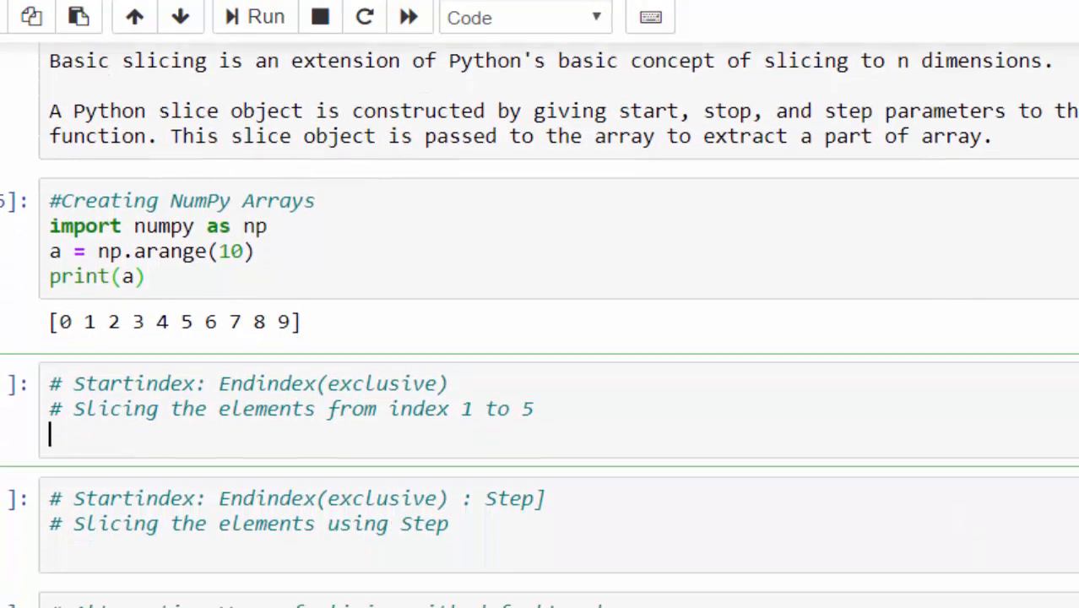
pyautogui.scroll(-3)
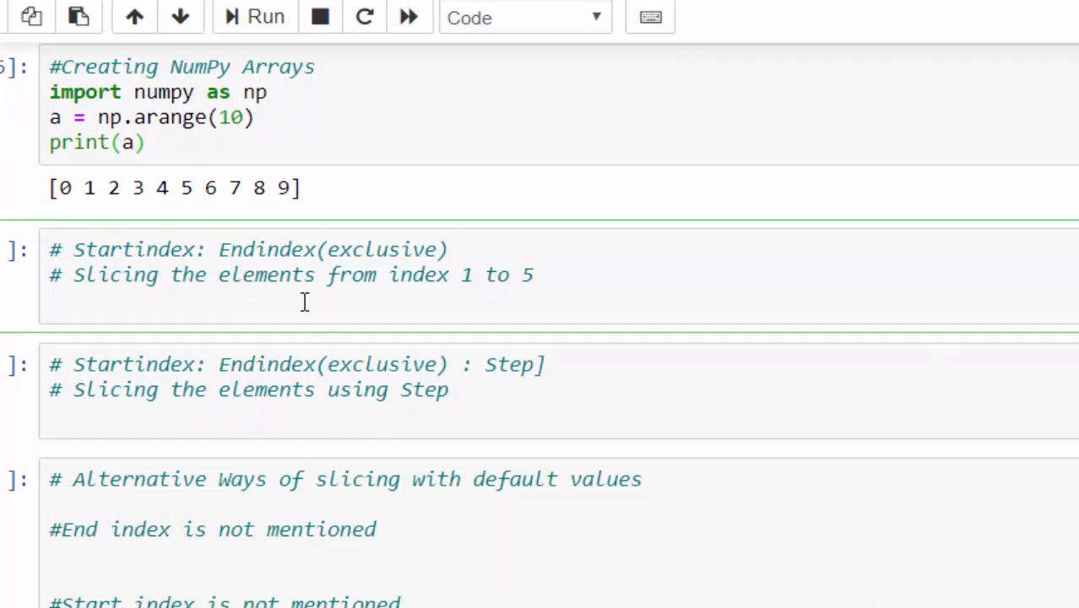
# Enter print(a[1:5]) in the second code cell and run it, outputting [1 2 3 4]
pyautogui.click(50, 302)
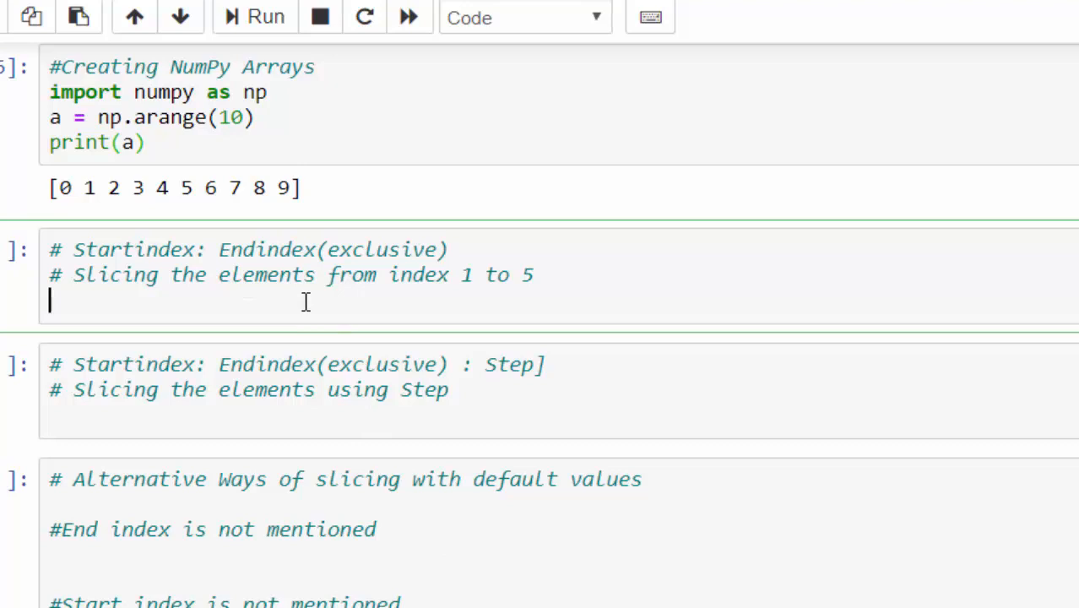
pyautogui.write('print()')
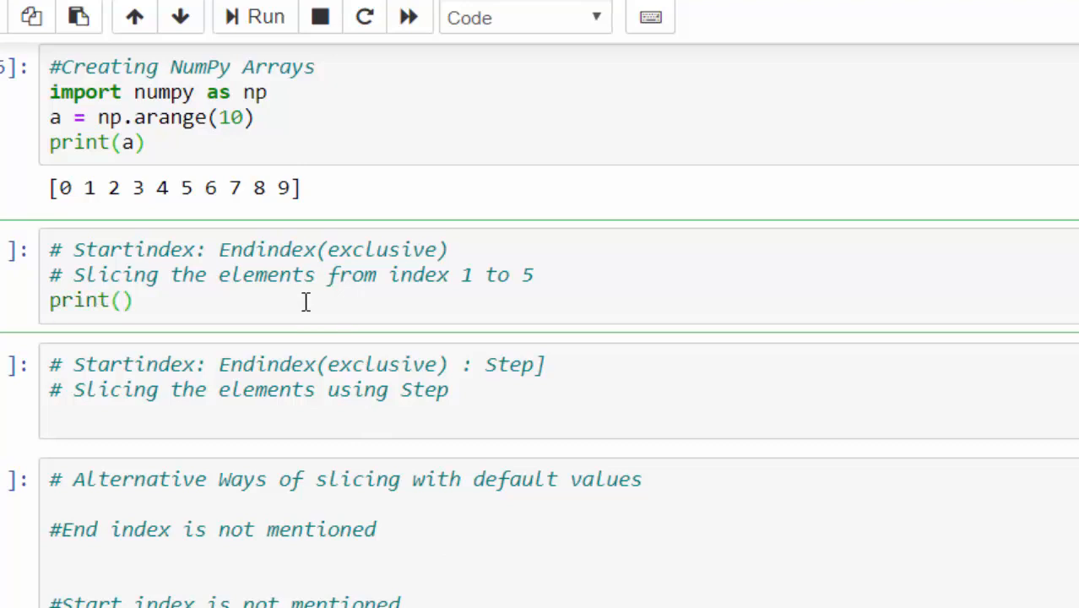
pyautogui.write('a')
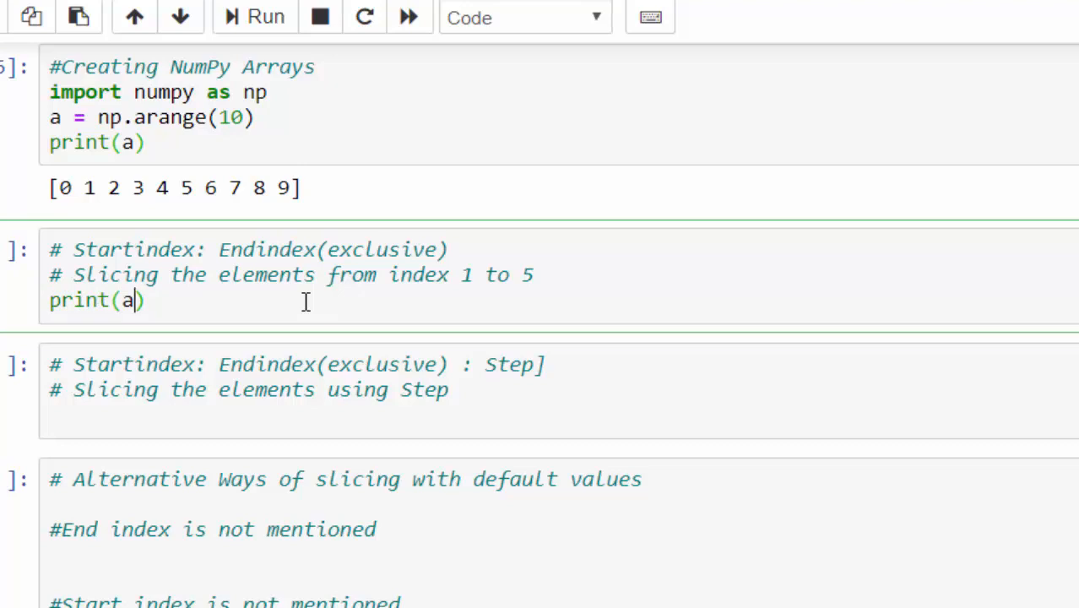
pyautogui.write('[]')
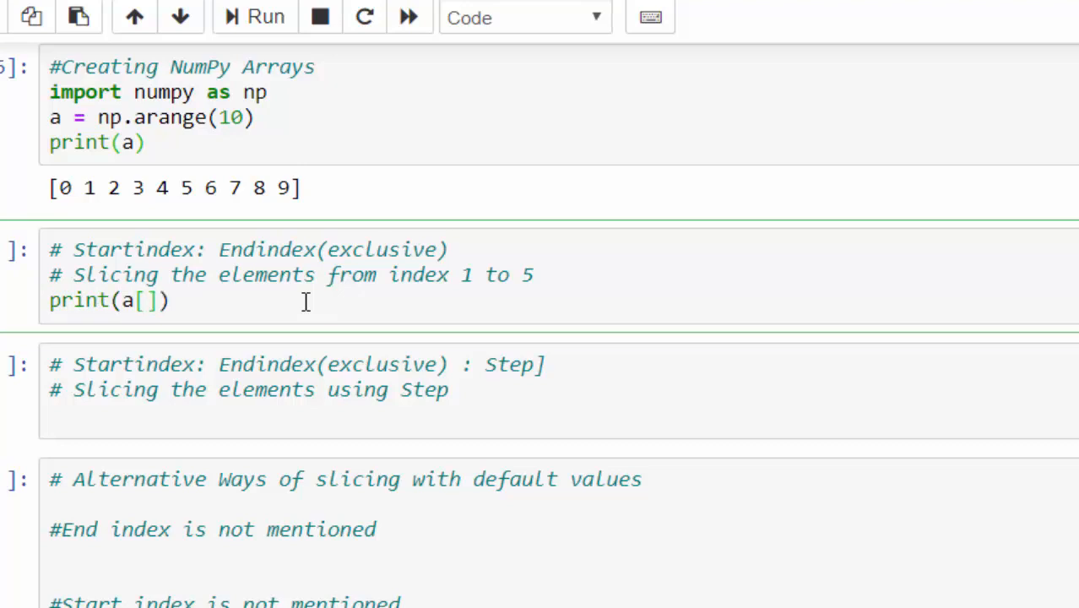
pyautogui.write('1')
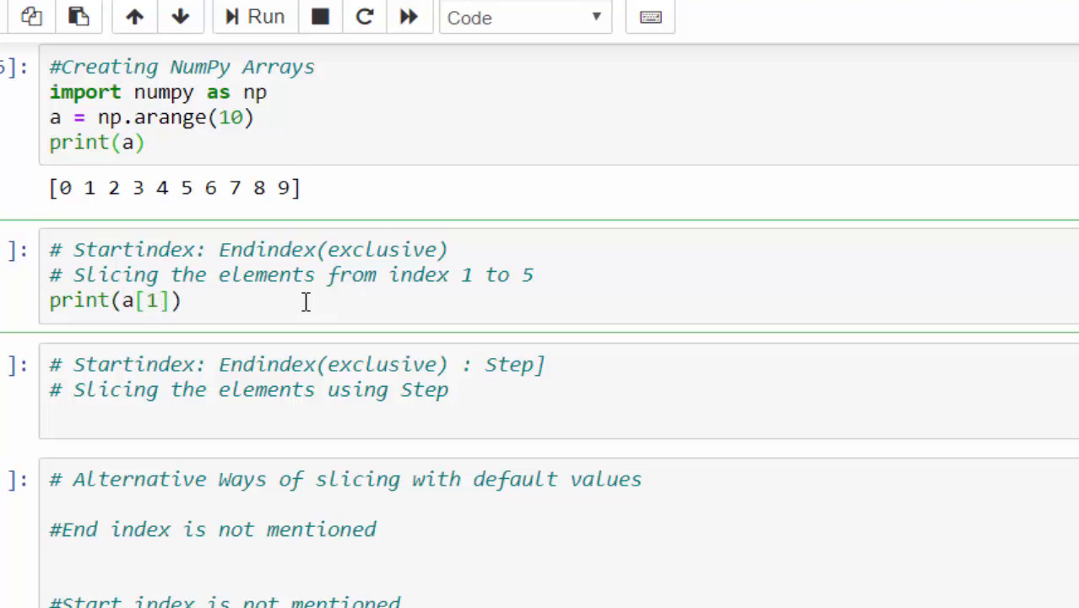
pyautogui.write(':')
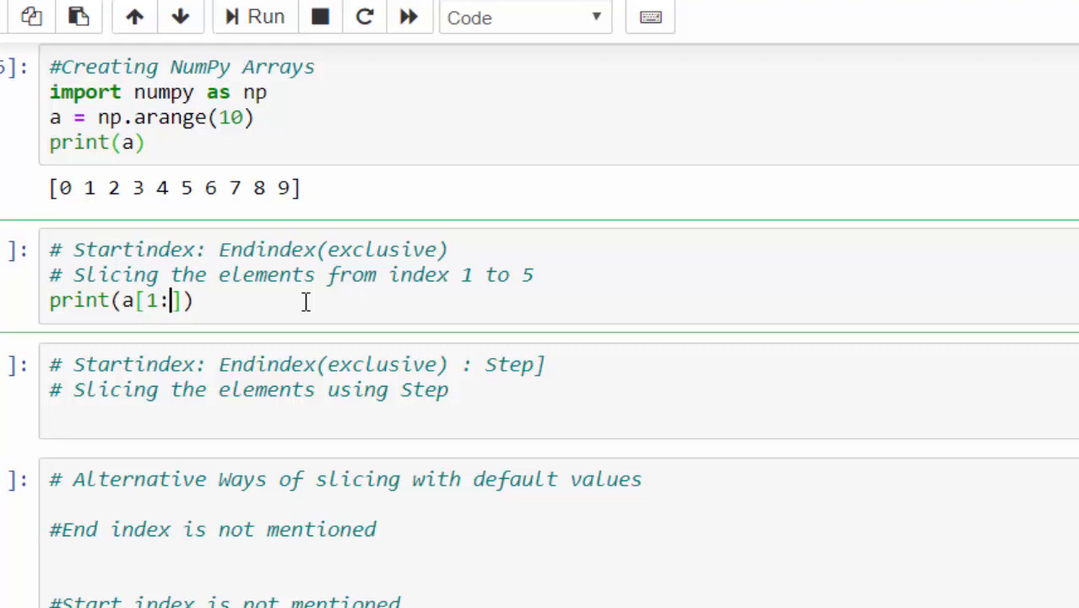
pyautogui.write('5')
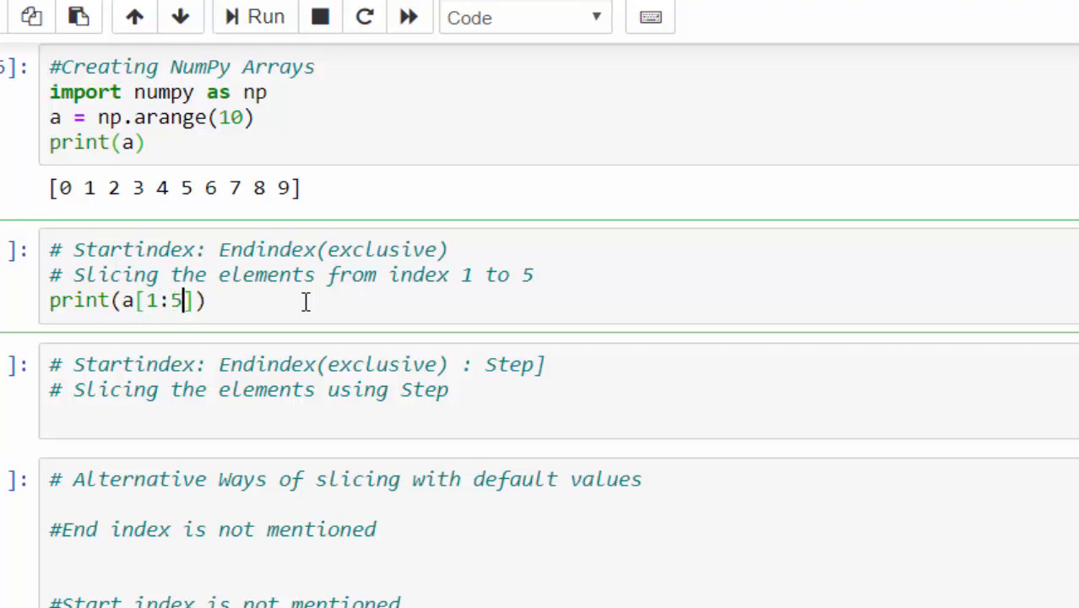
pyautogui.click(266, 17)
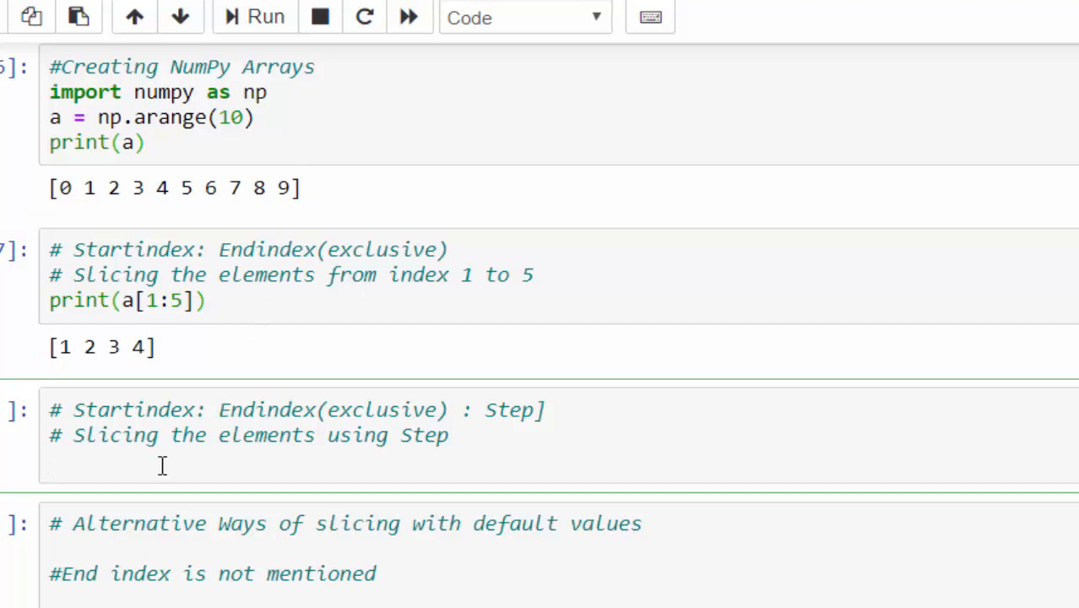
# Enter print(a[1:9:2]) in the 'Slicing the elements using Step' cell and run it
pyautogui.scroll(-3)
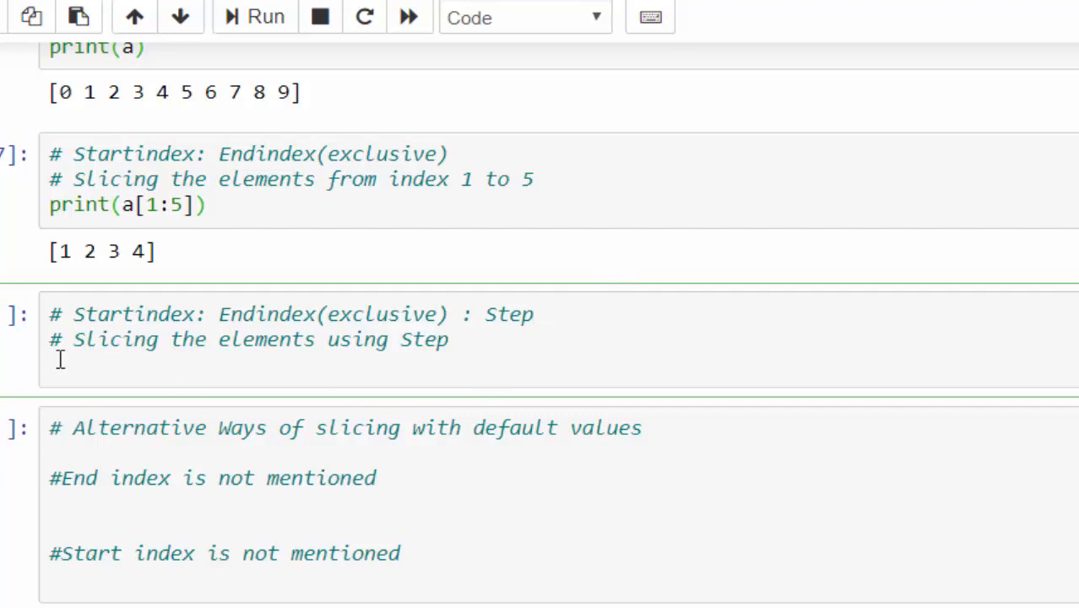
pyautogui.write('print')
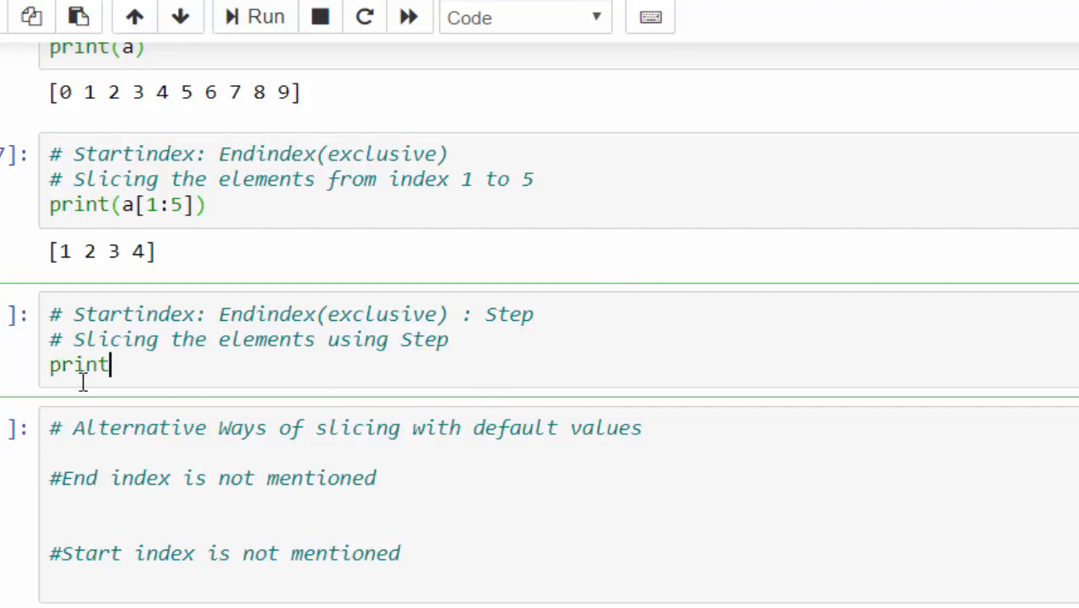
pyautogui.write('(a)')
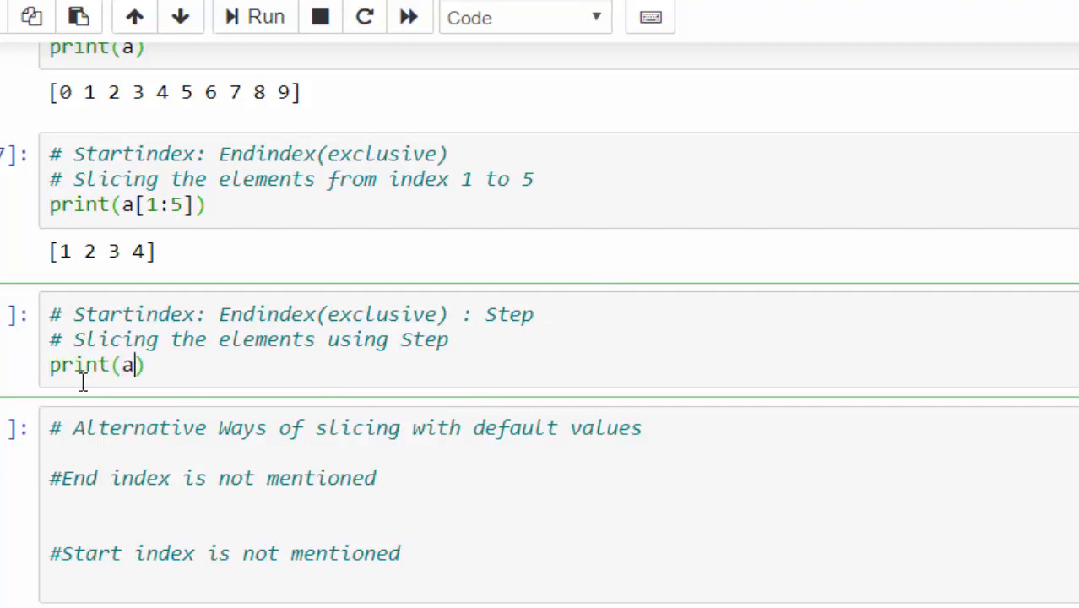
pyautogui.write('[]')
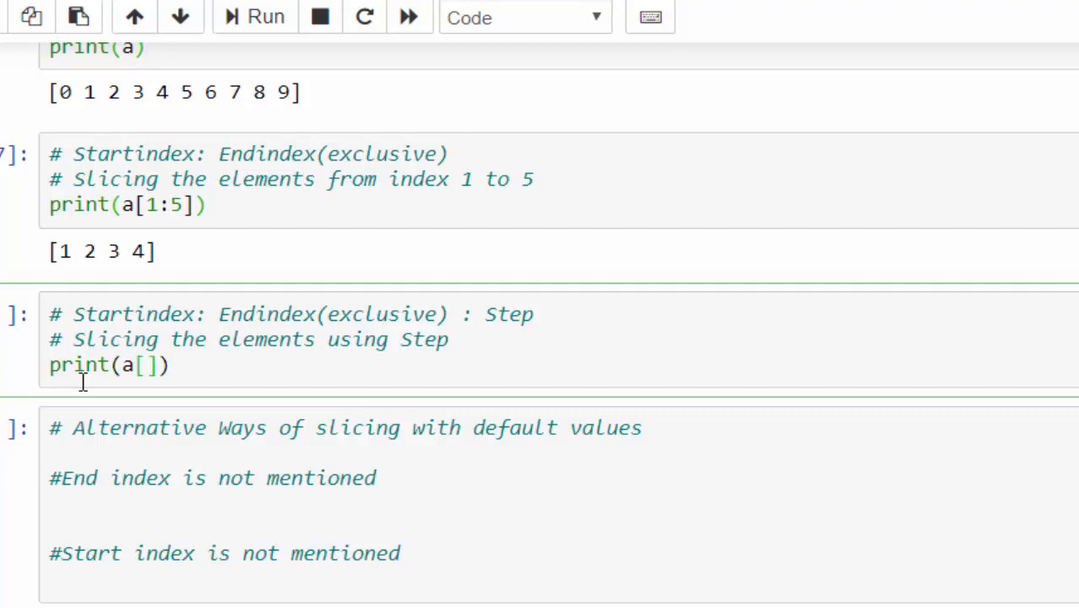
pyautogui.write('1')
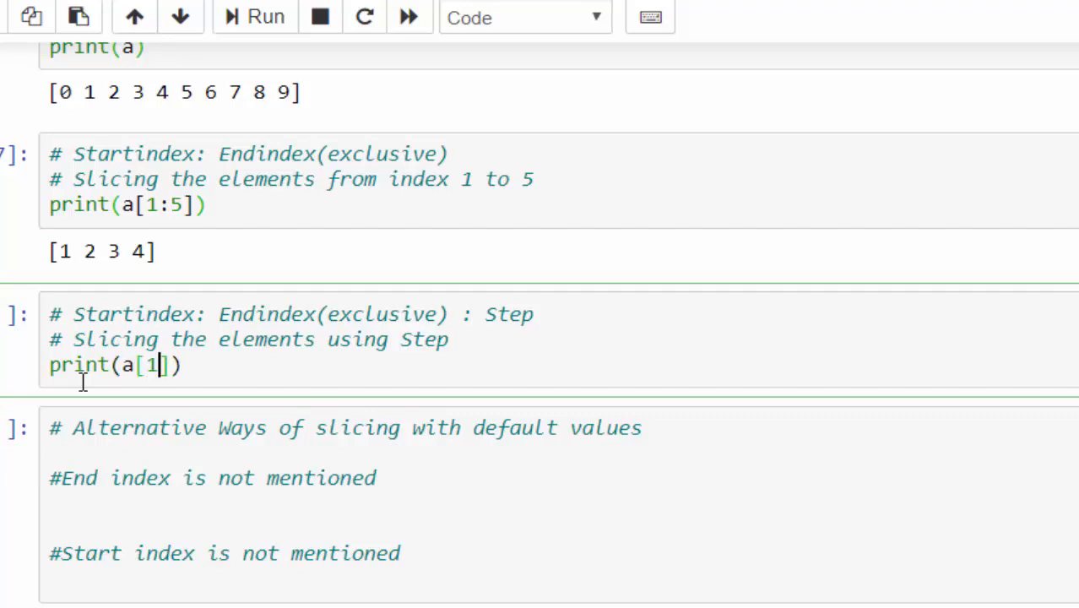
pyautogui.write(':')
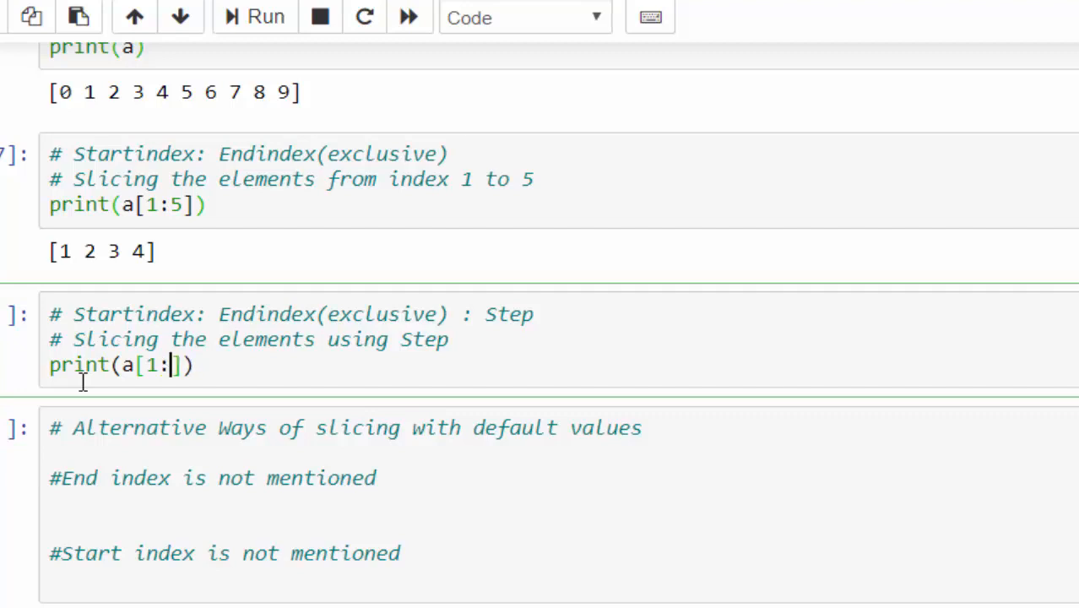
pyautogui.write('9')
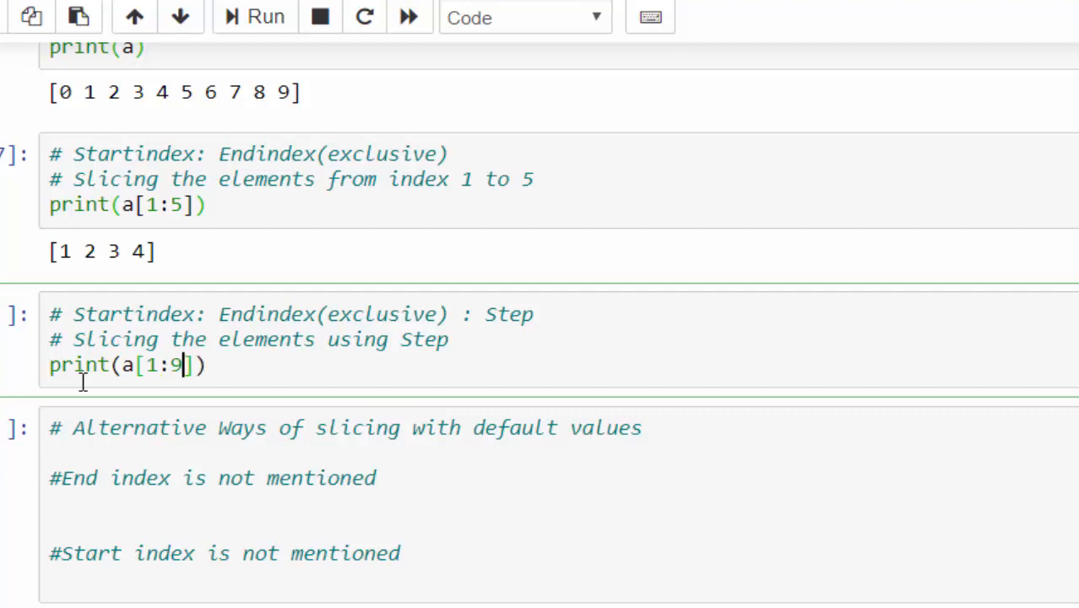
pyautogui.write(':2')
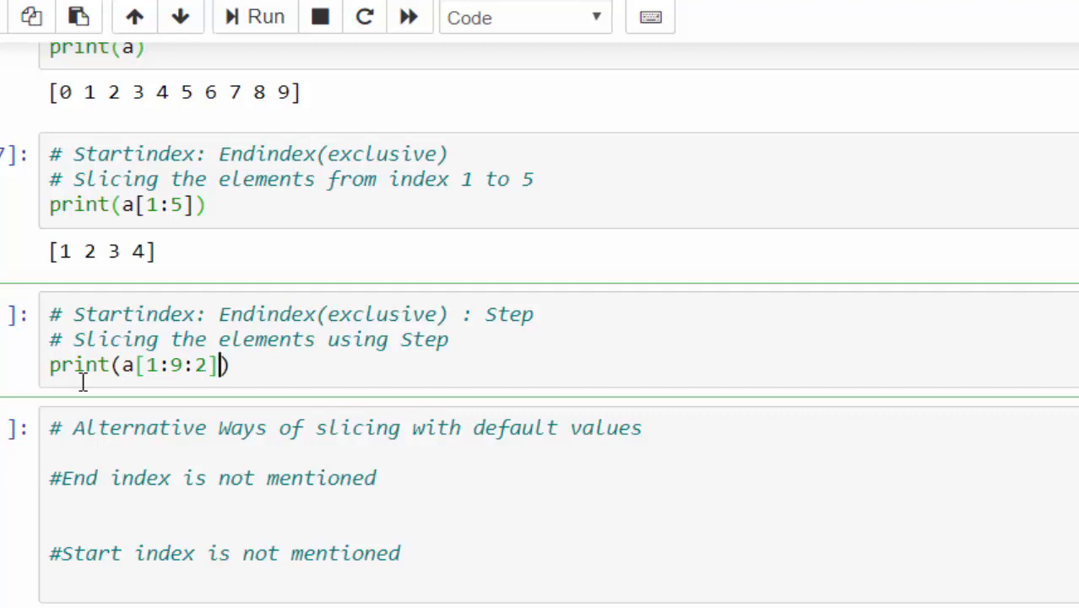
pyautogui.click(265, 16)
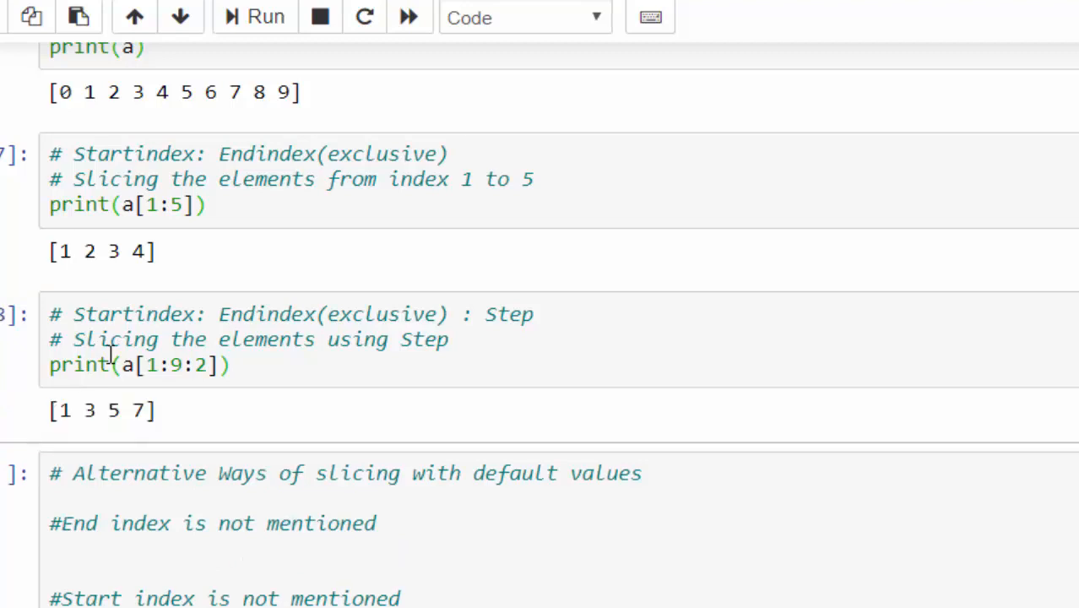
pyautogui.moveTo(152, 411)
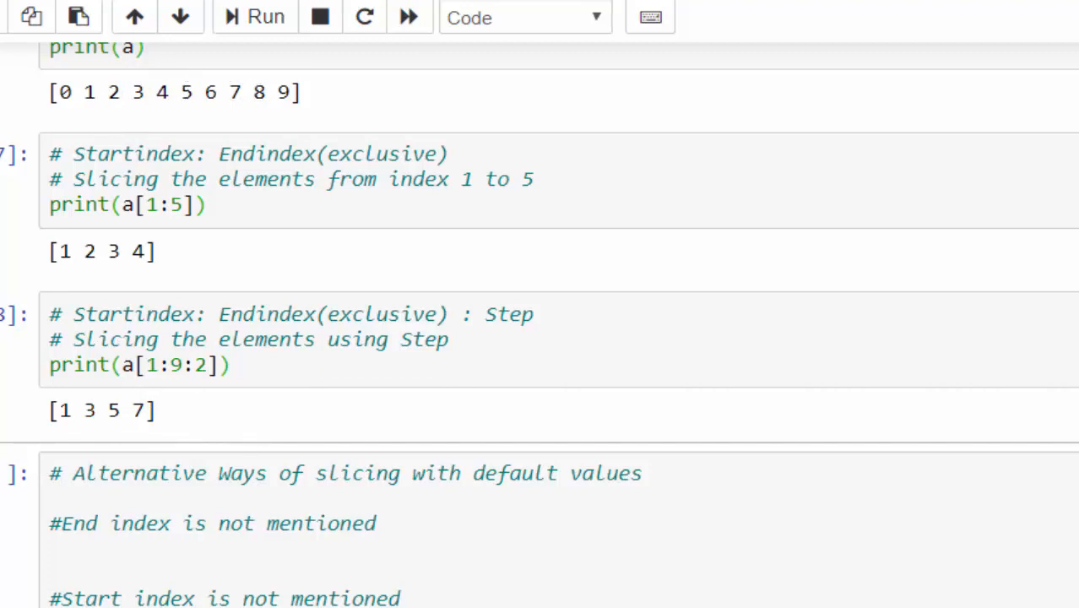
# Add print(a[1:]) to the default-values cell and run it, printing [1 … 9]
pyautogui.scroll(-3)
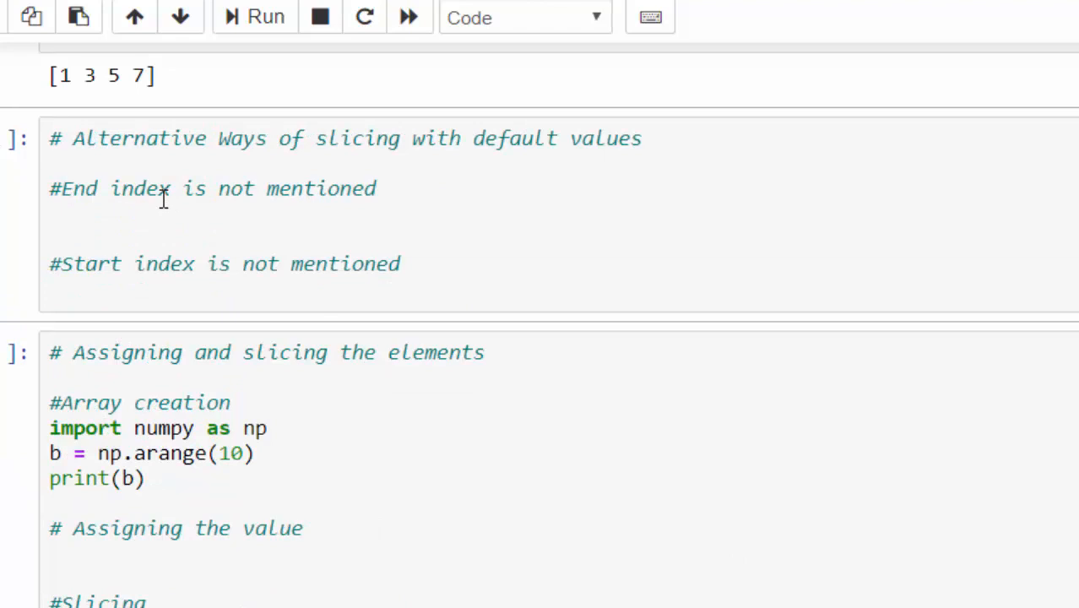
pyautogui.click(52, 214)
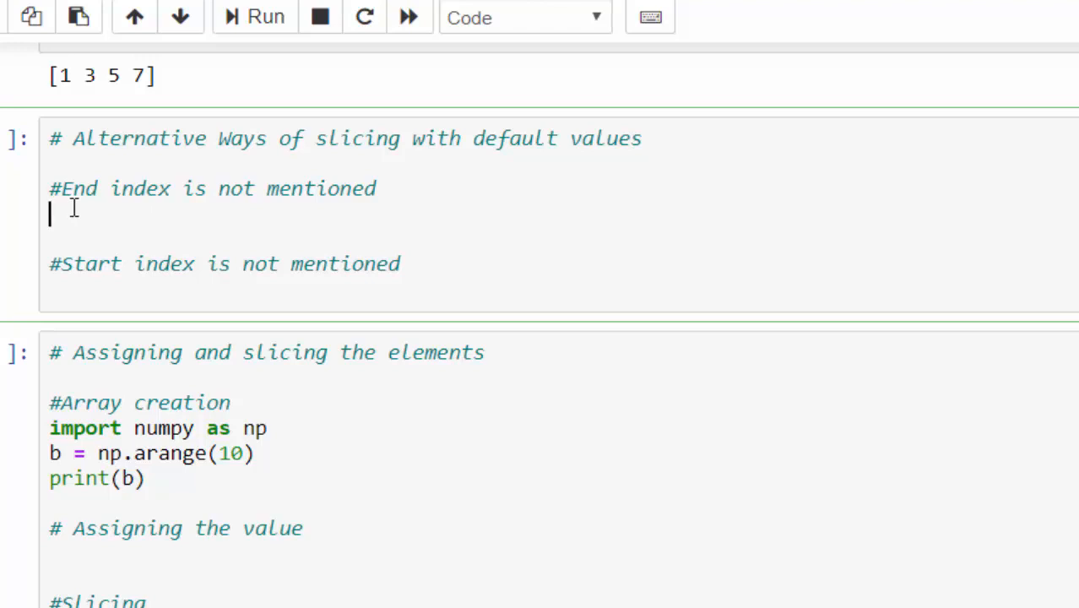
pyautogui.write('print')
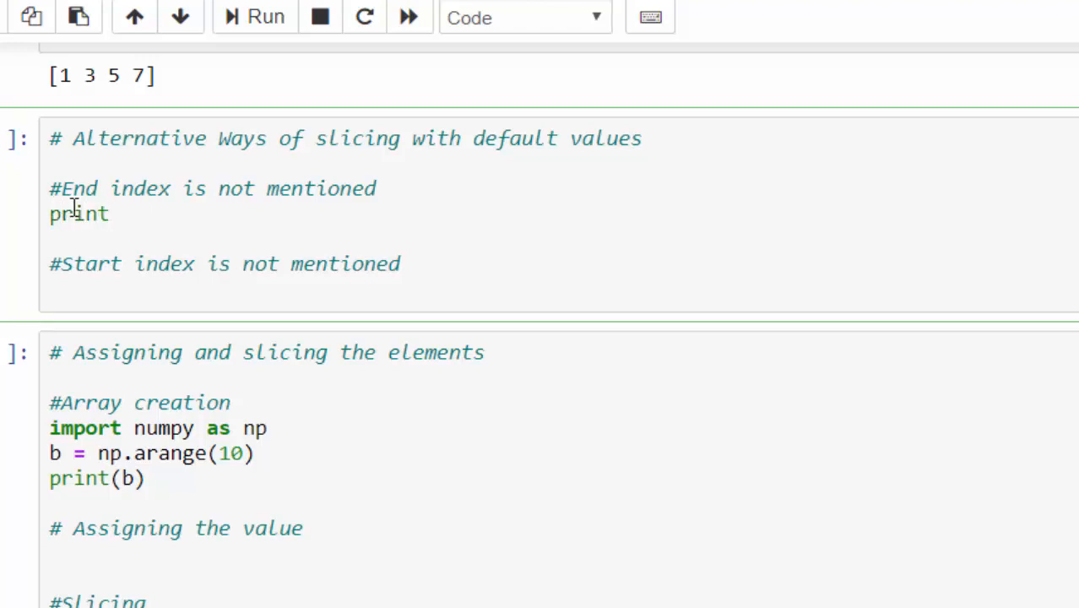
pyautogui.write('(a)')
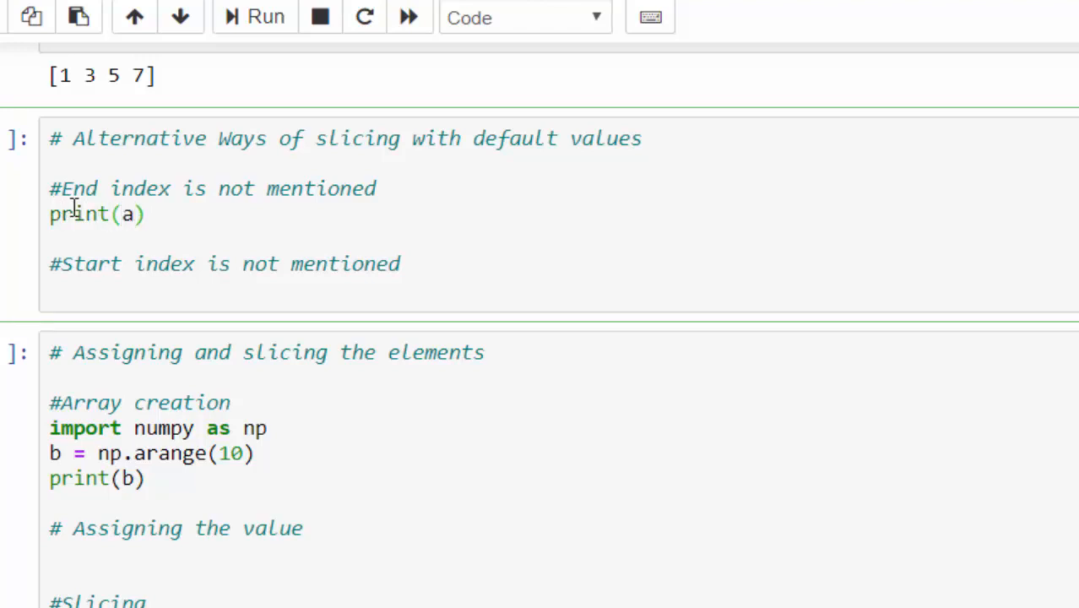
pyautogui.write('[]')
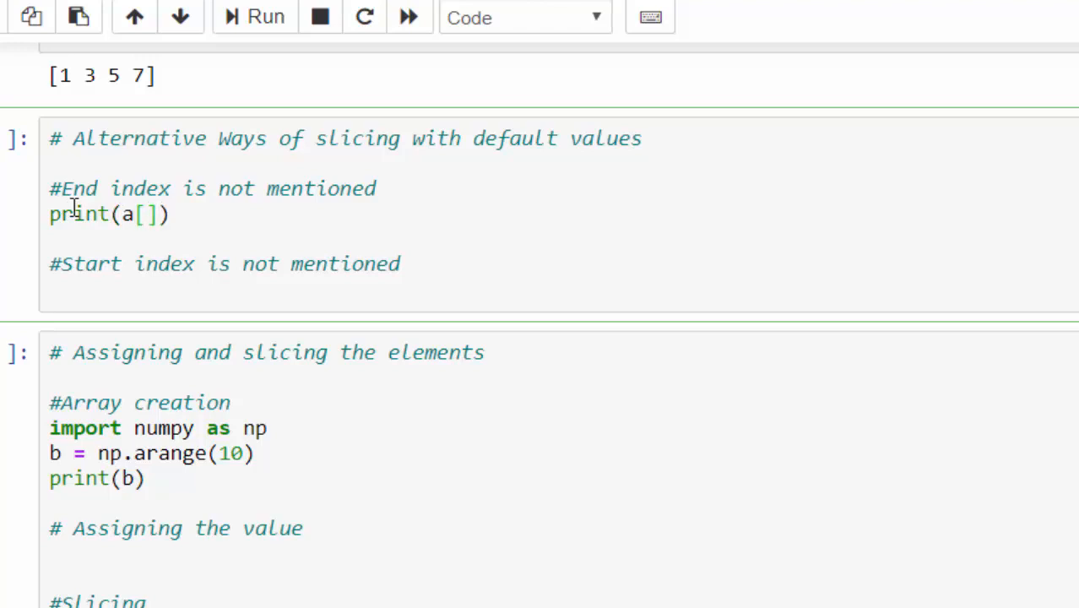
pyautogui.write('1:')
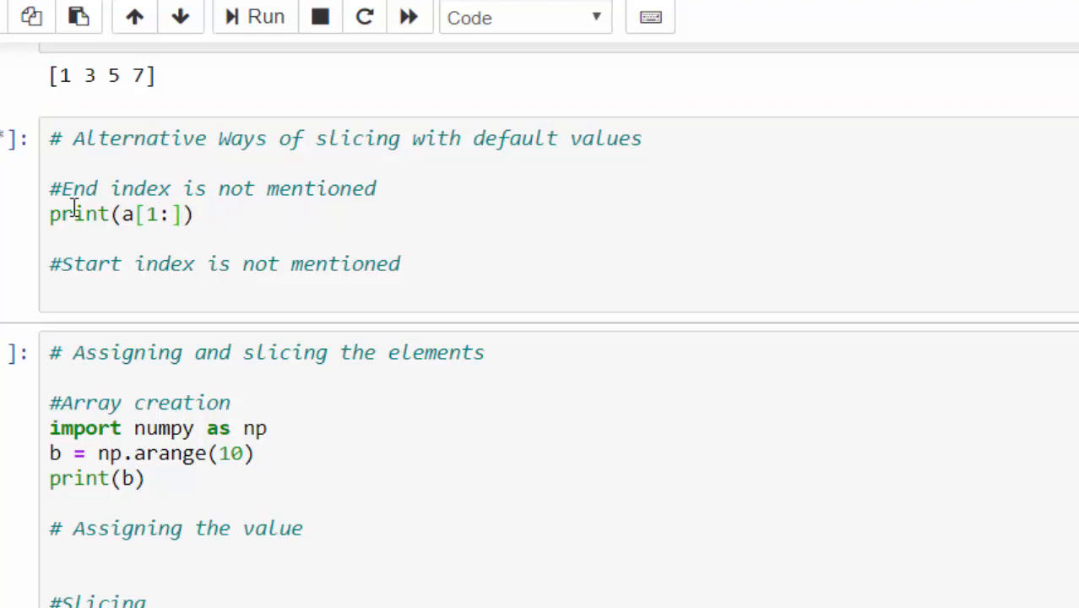
pyautogui.click(265, 17)
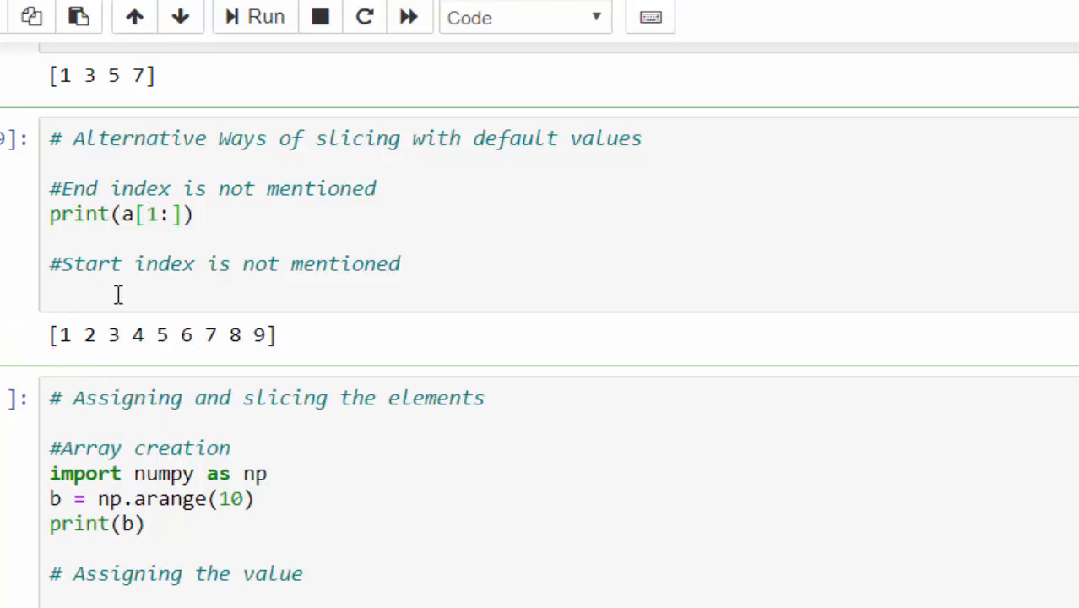
# Add print(a[:9]) below '#Start index is not mentioned' and run it
pyautogui.write('print')
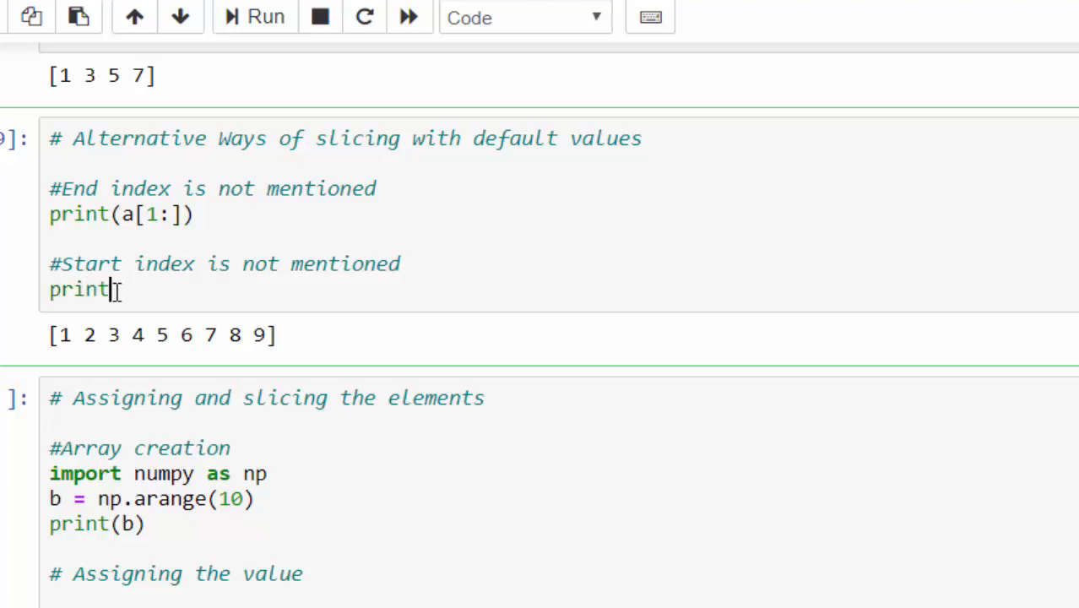
pyautogui.write('(a[])')
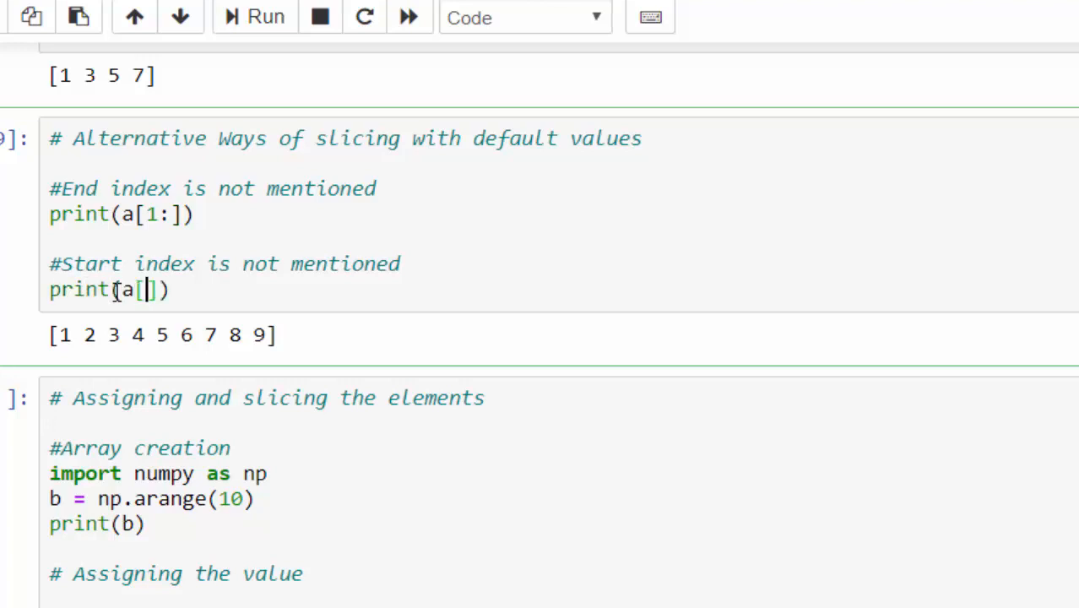
pyautogui.write(':')
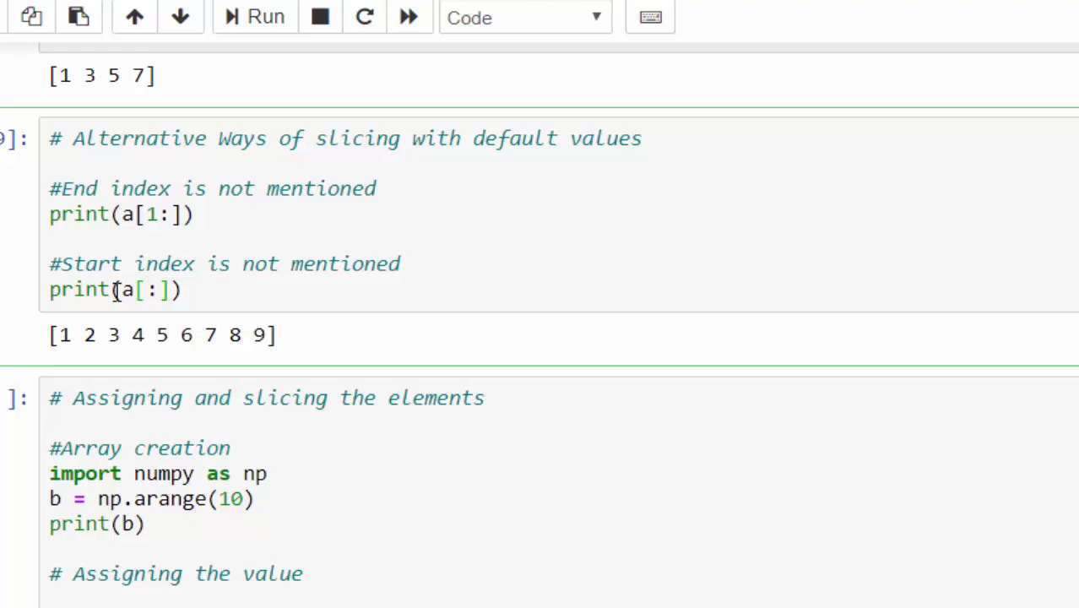
pyautogui.write('9')
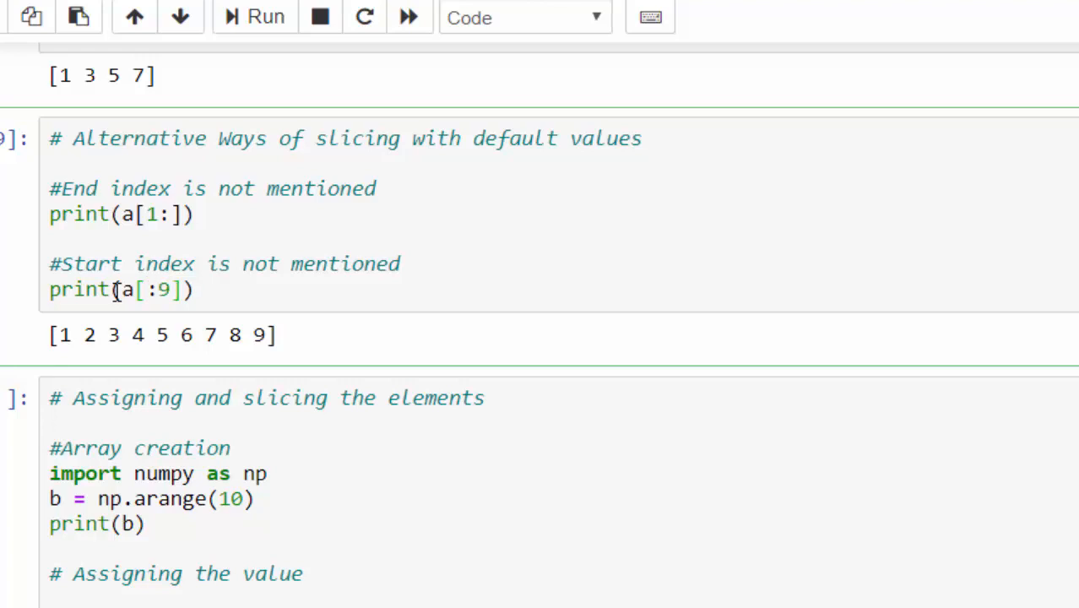
pyautogui.click(254, 17)
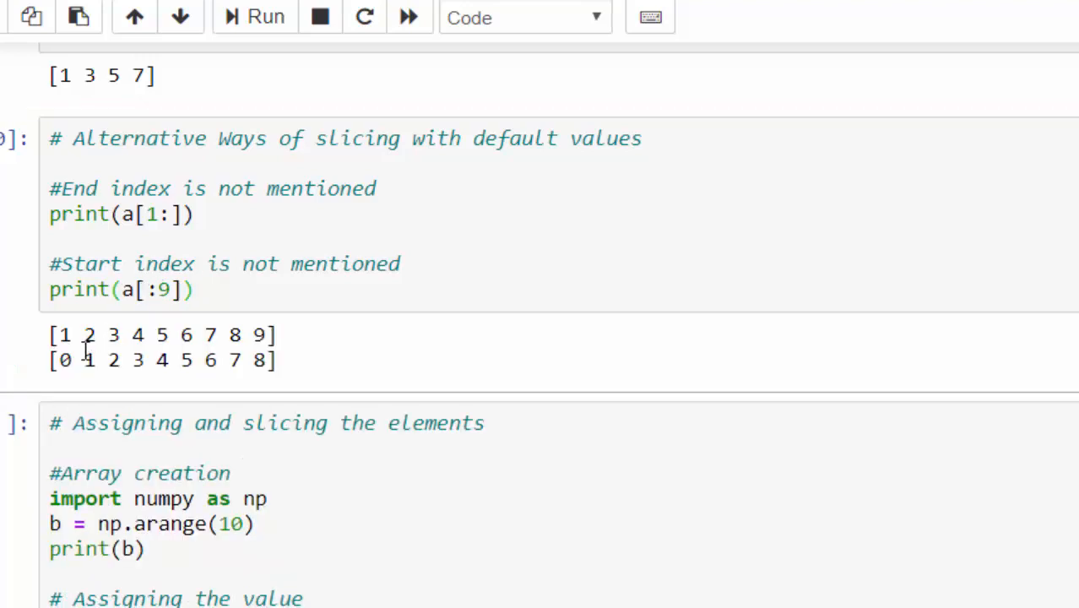
pyautogui.moveTo(146, 296)
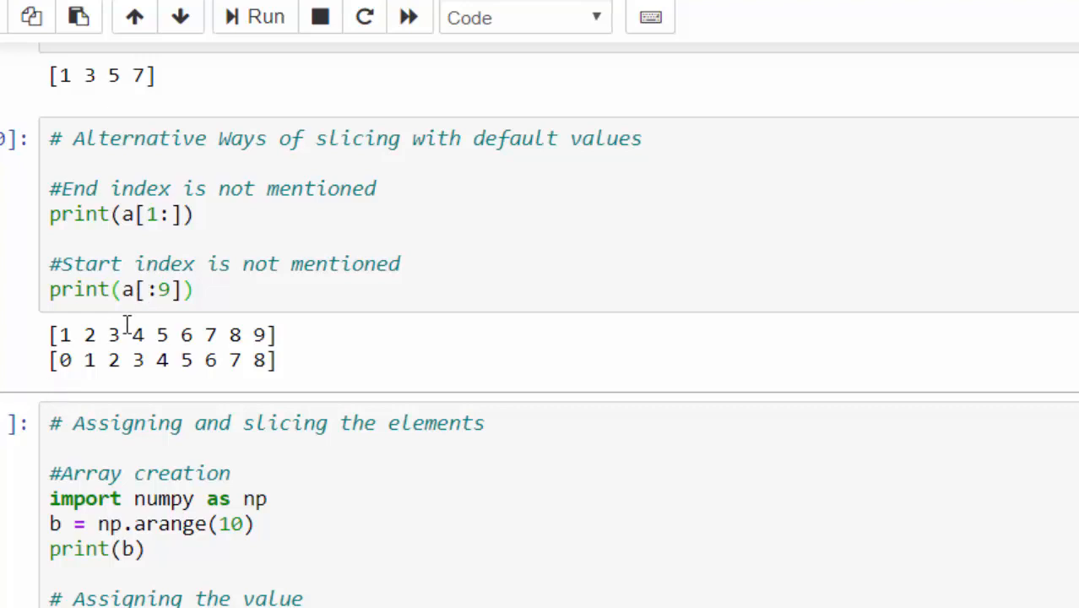
pyautogui.moveTo(68, 396)
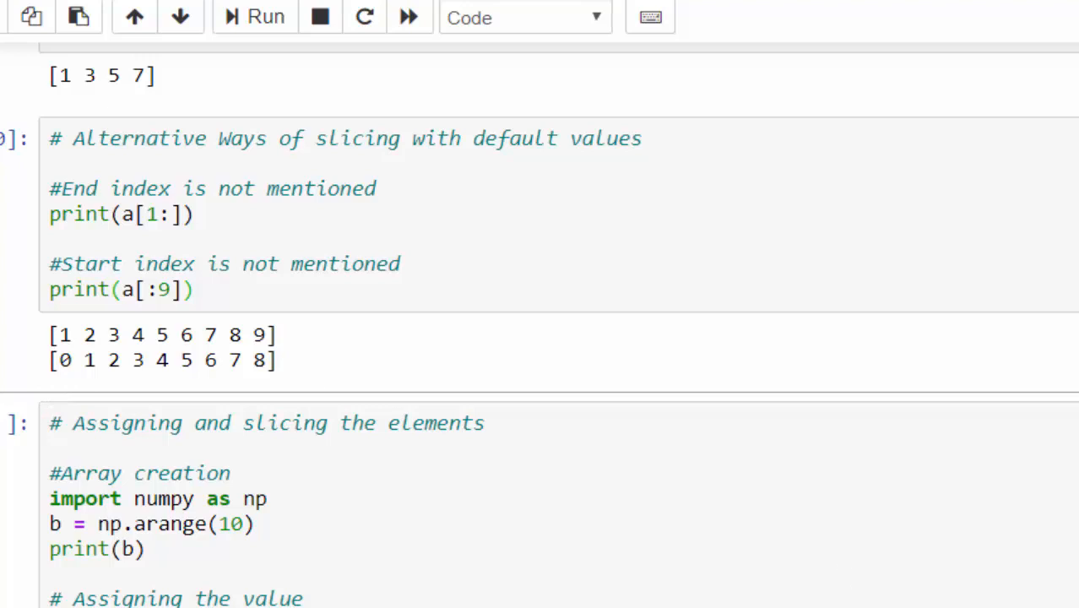
# Run the assigning-and-slicing cell to print the original array b
pyautogui.scroll(-3)
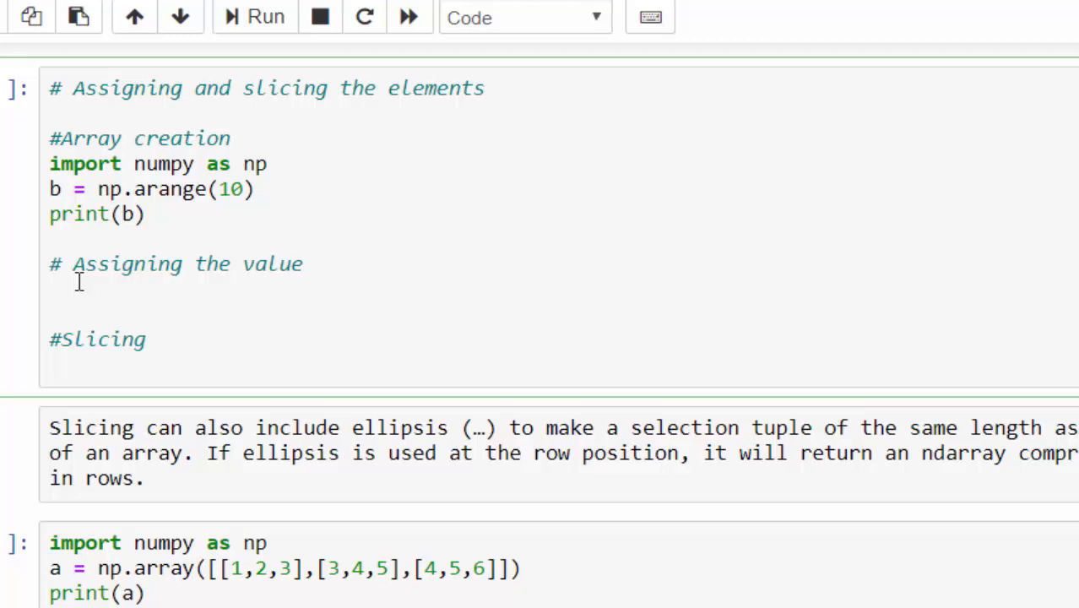
pyautogui.click(524, 17)
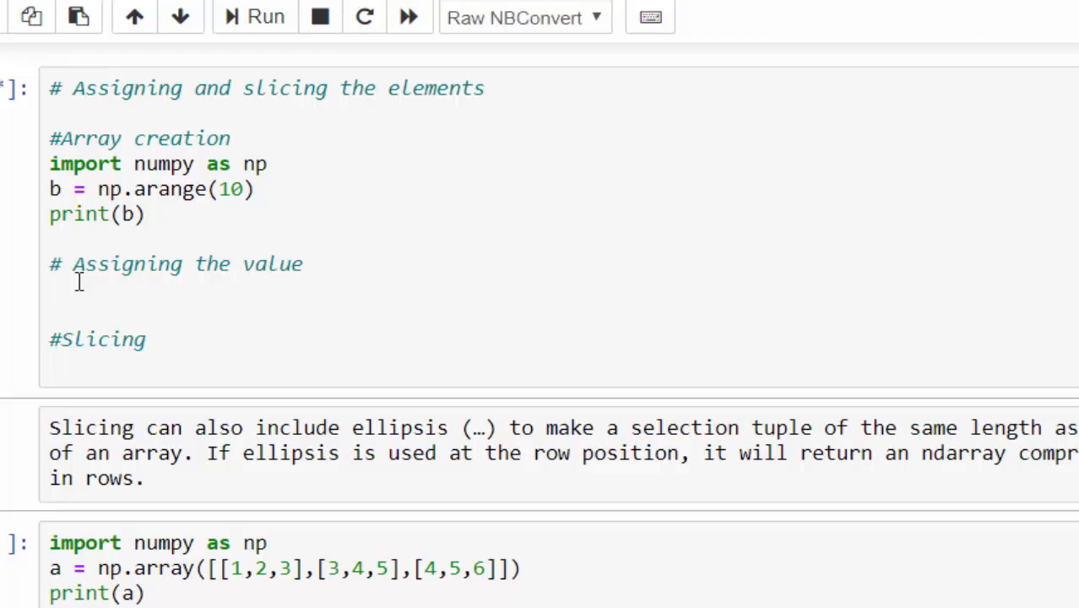
pyautogui.click(265, 16)
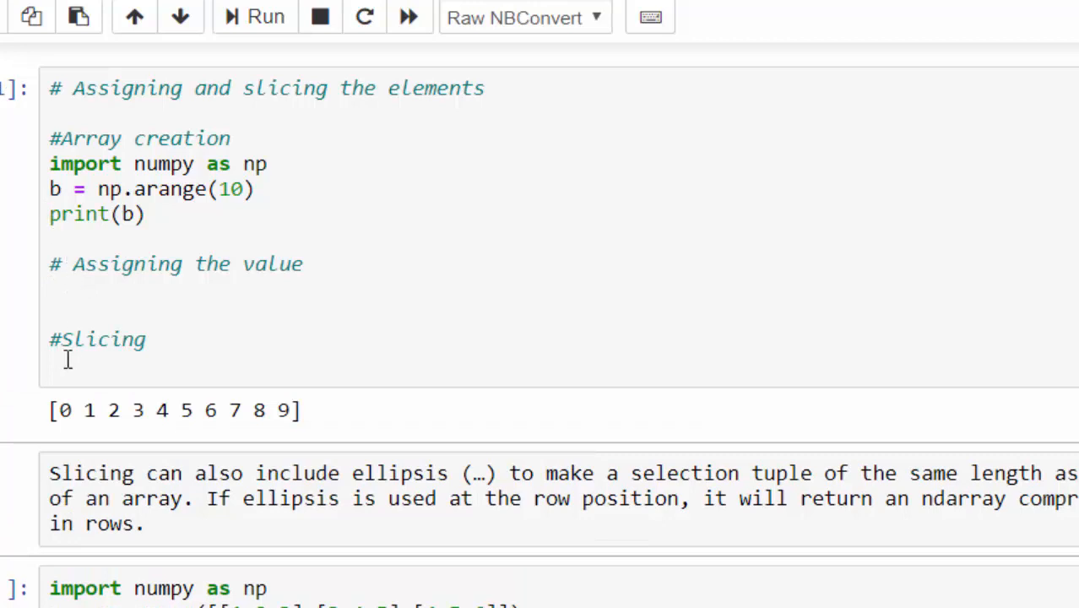
pyautogui.moveTo(12, 417)
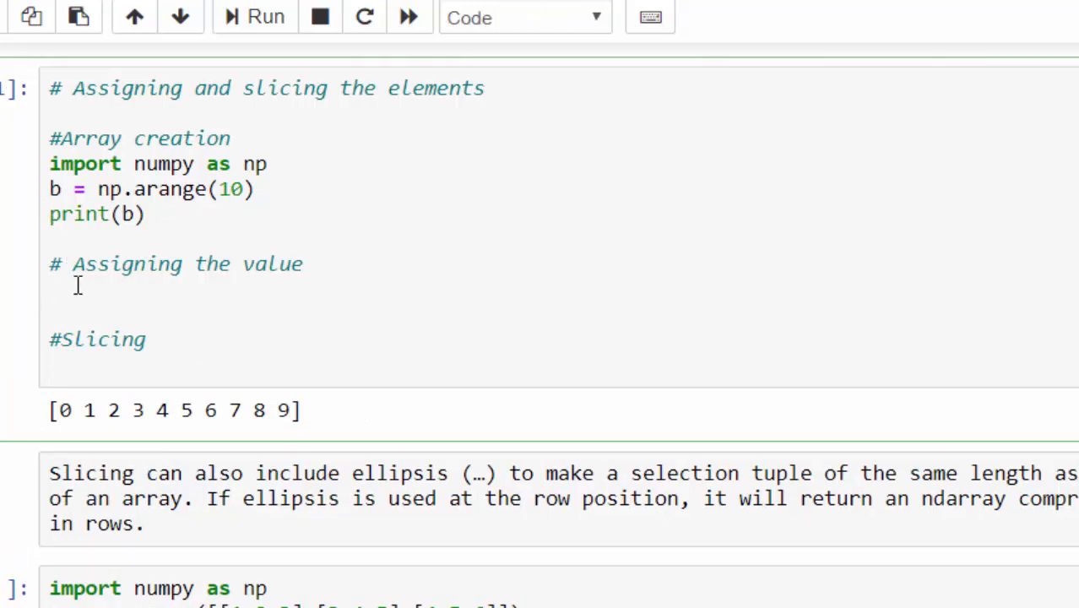
# Add b[5:] = 20 and print(b) under '# Assigning the value'
pyautogui.write('b')
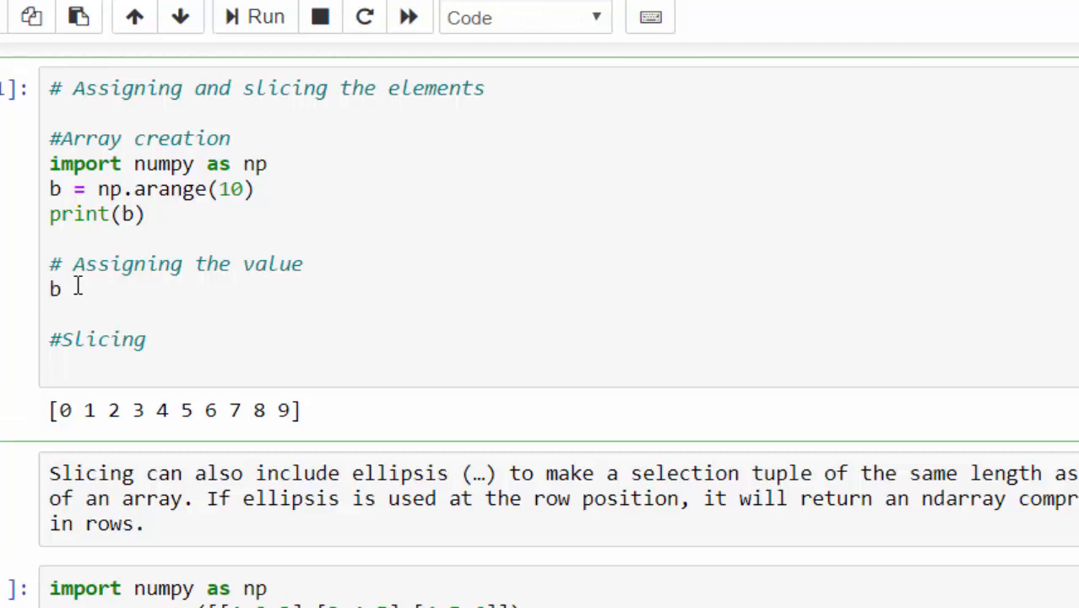
pyautogui.write('[]')
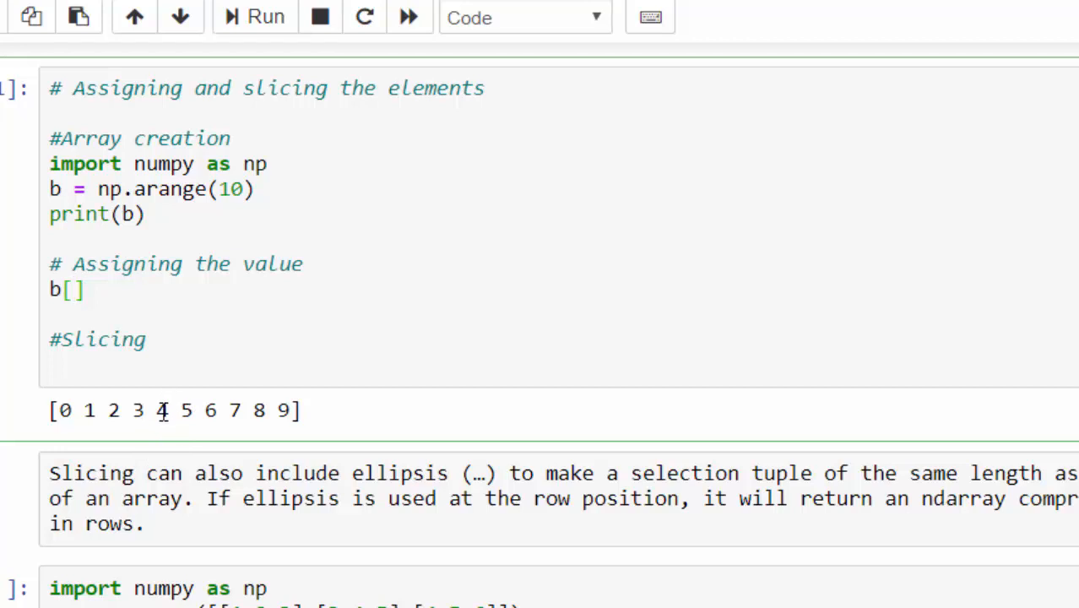
pyautogui.click(74, 288)
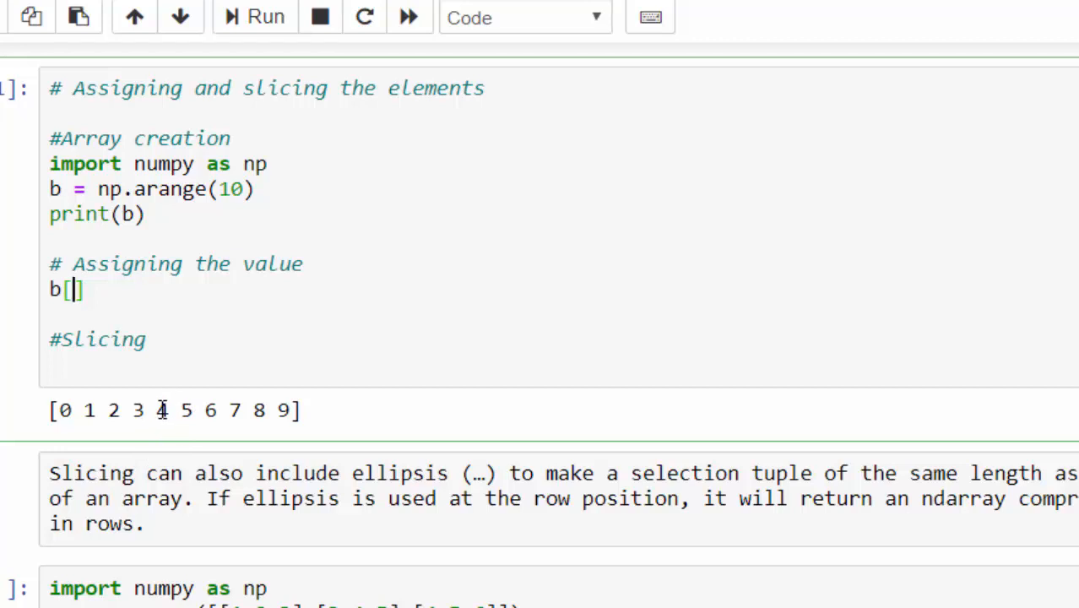
pyautogui.write('5')
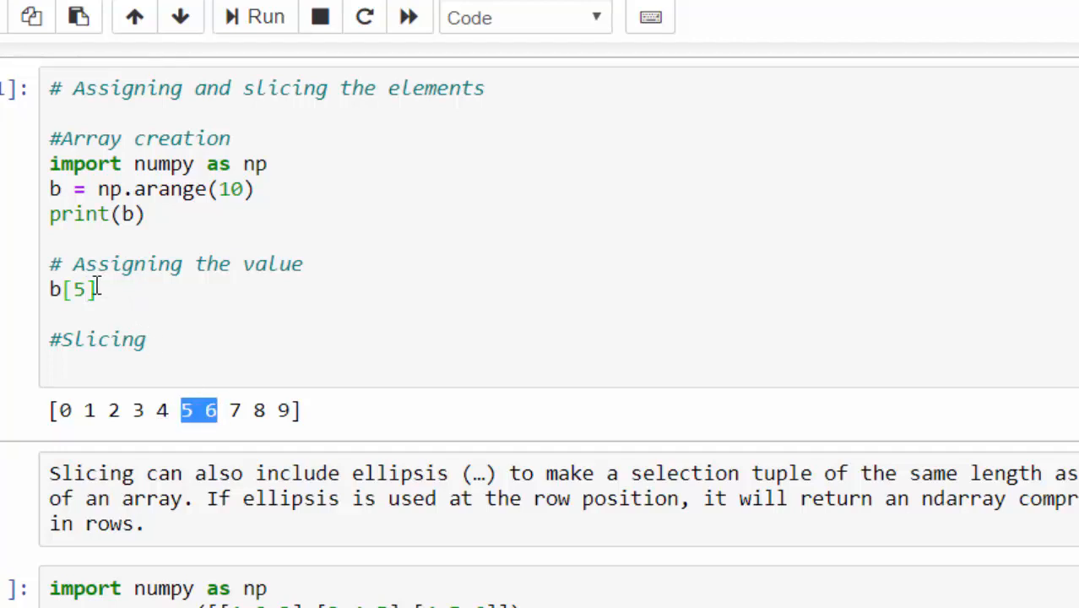
pyautogui.write(':')
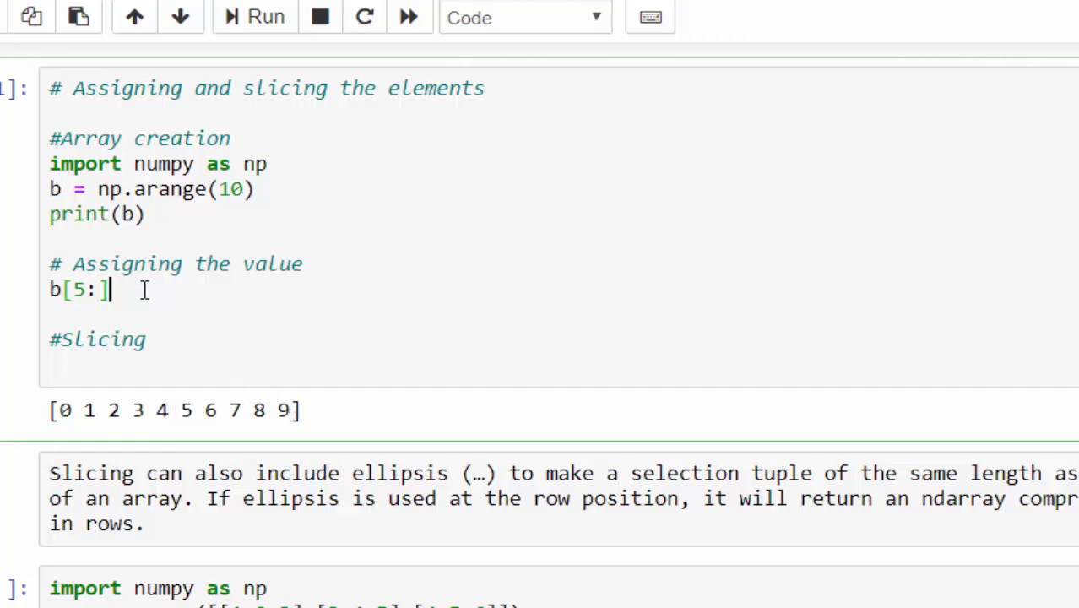
pyautogui.write('=')
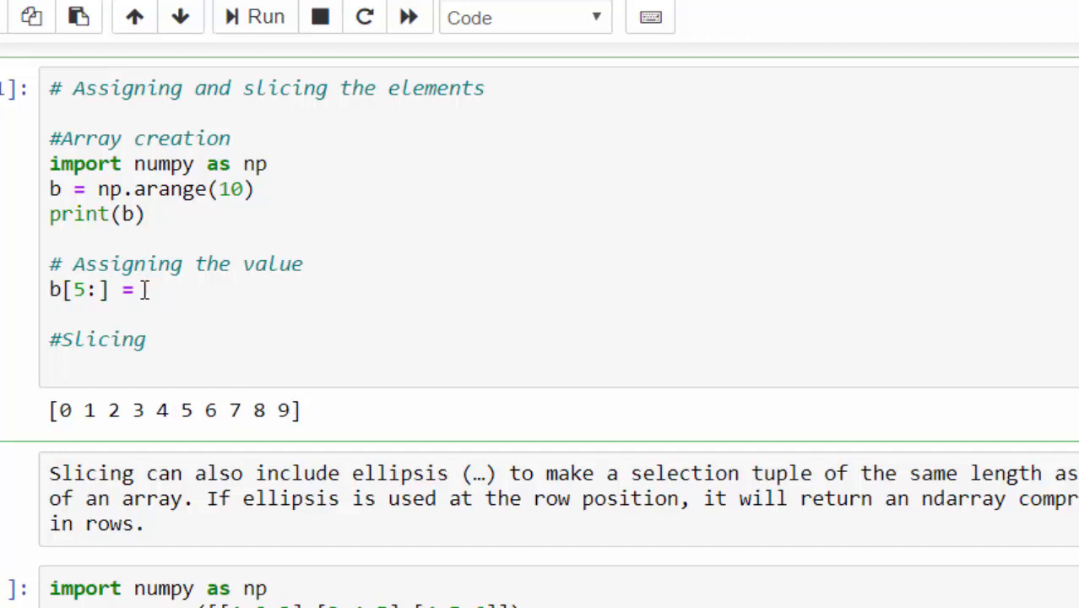
pyautogui.write('20')
pyautogui.write('prin')
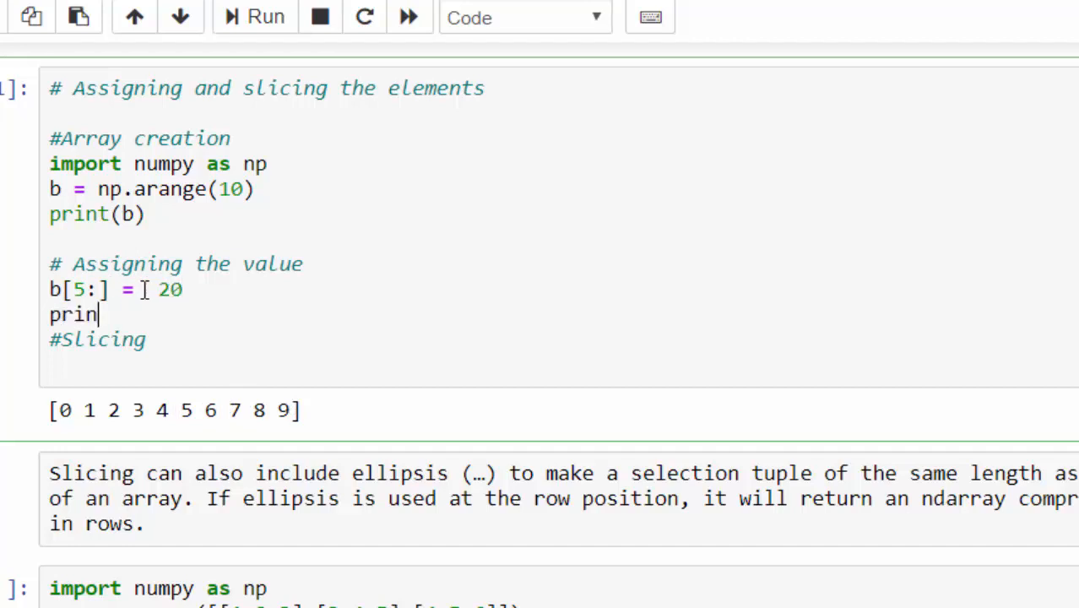
pyautogui.write('t(b)')
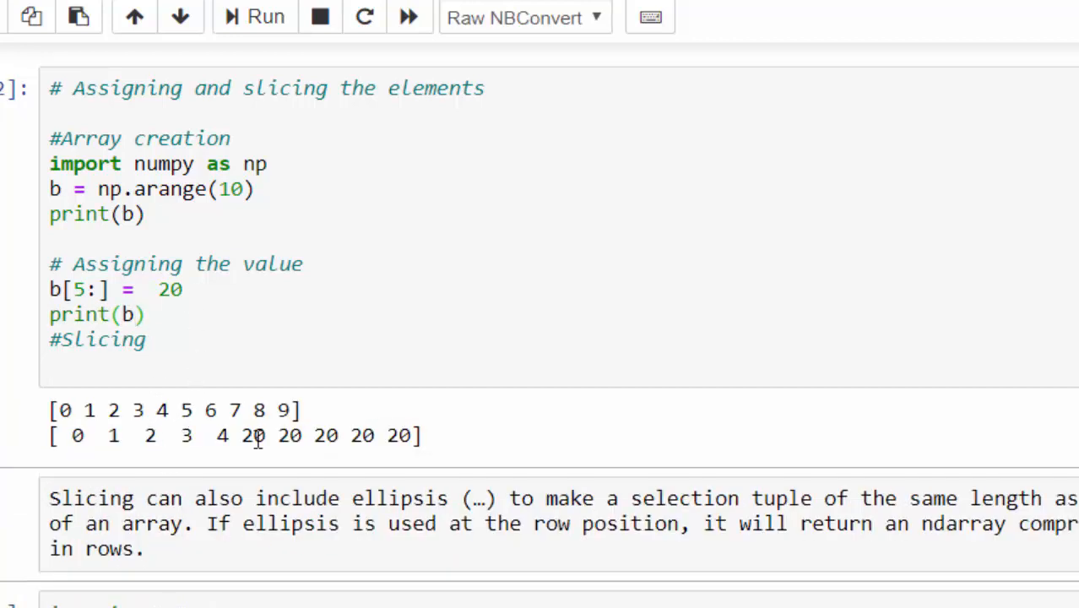
pyautogui.moveTo(253, 436); pyautogui.dragTo(409, 436)
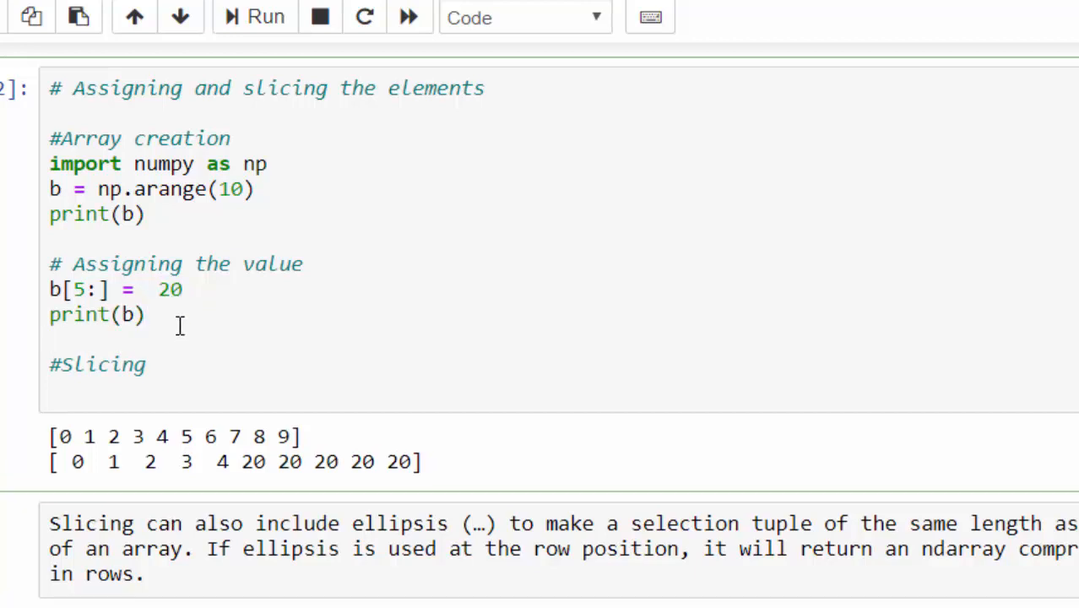
pyautogui.moveTo(70, 437)
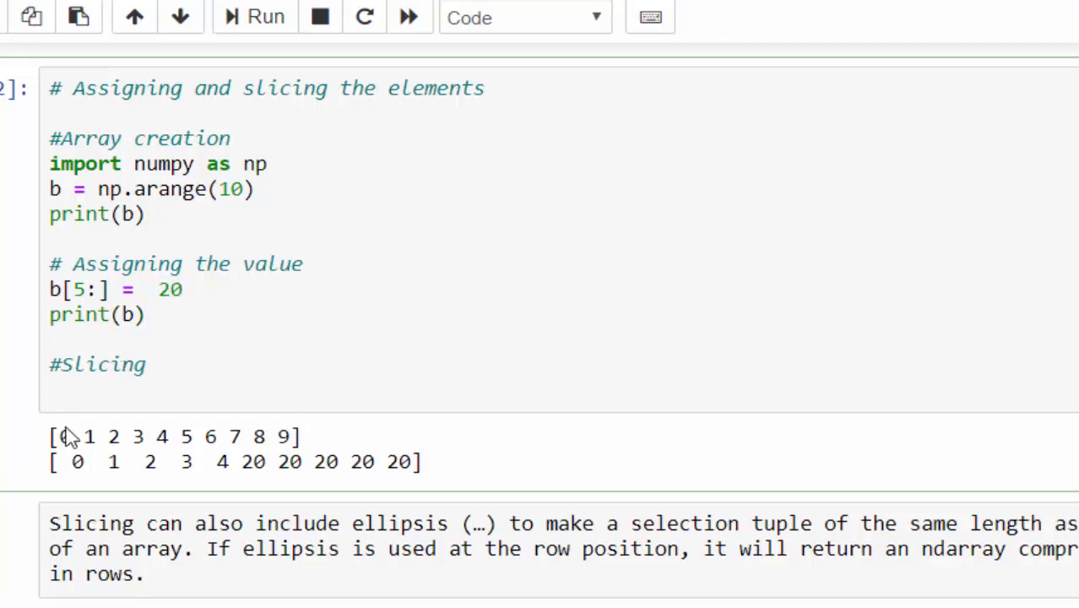
pyautogui.click(67, 388)
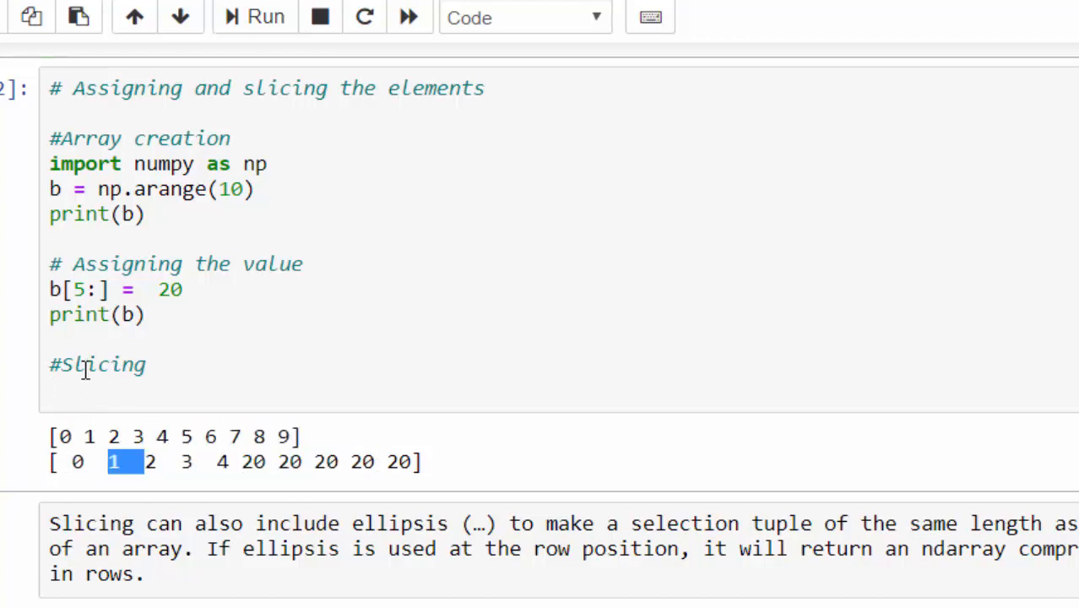
pyautogui.write('print')
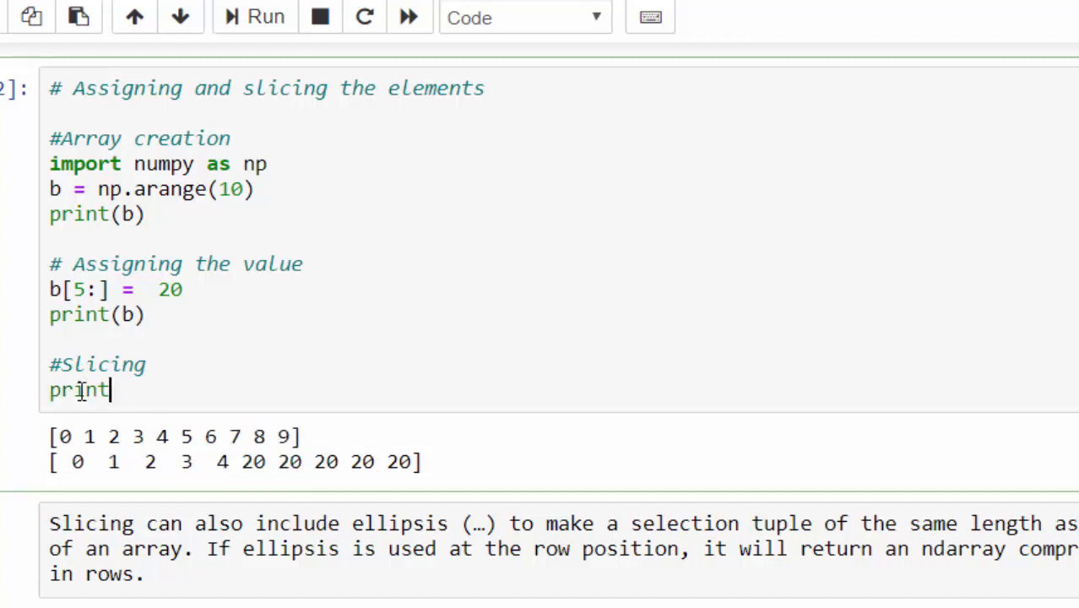
pyautogui.write('(b)')
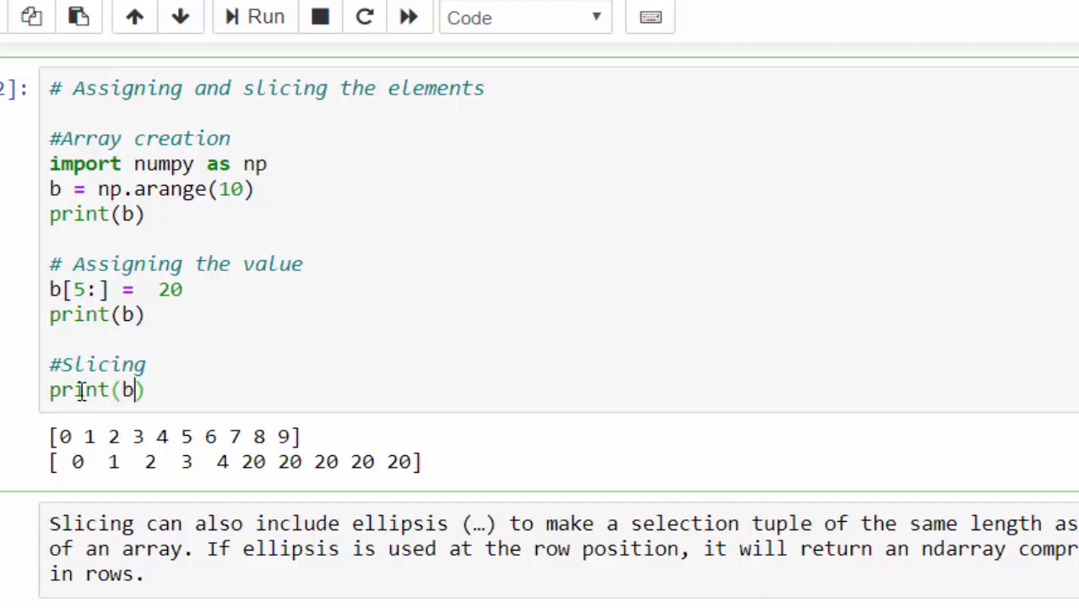
pyautogui.write('[]')
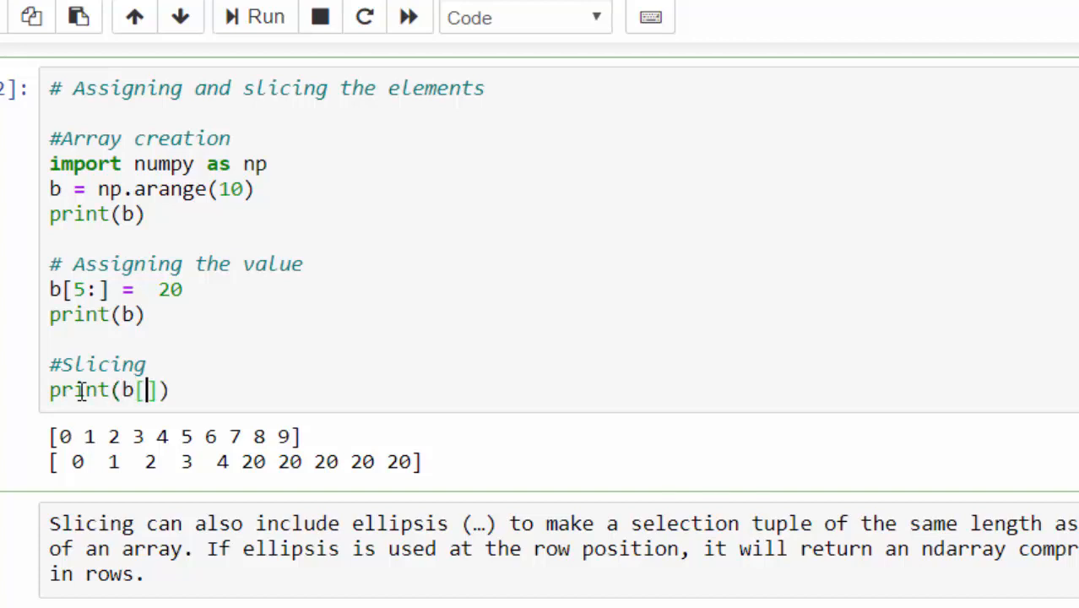
pyautogui.write('3')
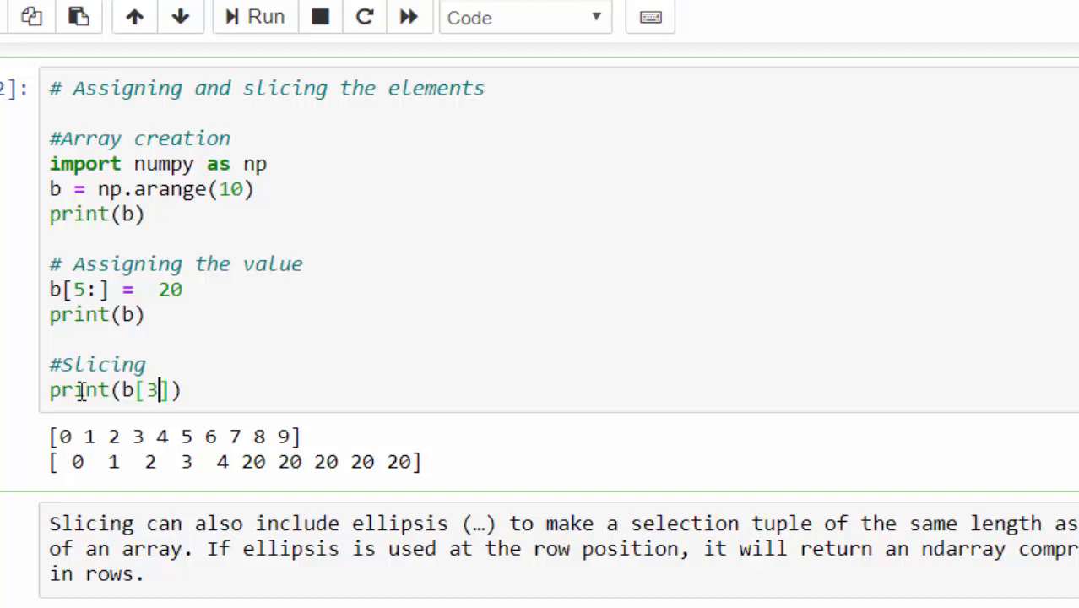
pyautogui.write(':7')
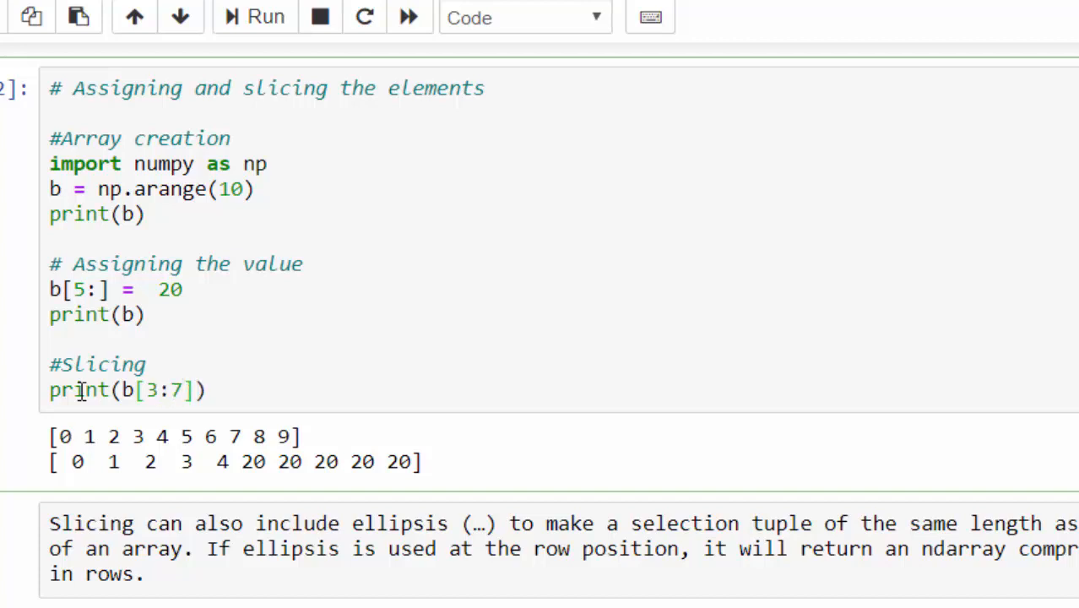
pyautogui.click(266, 16)
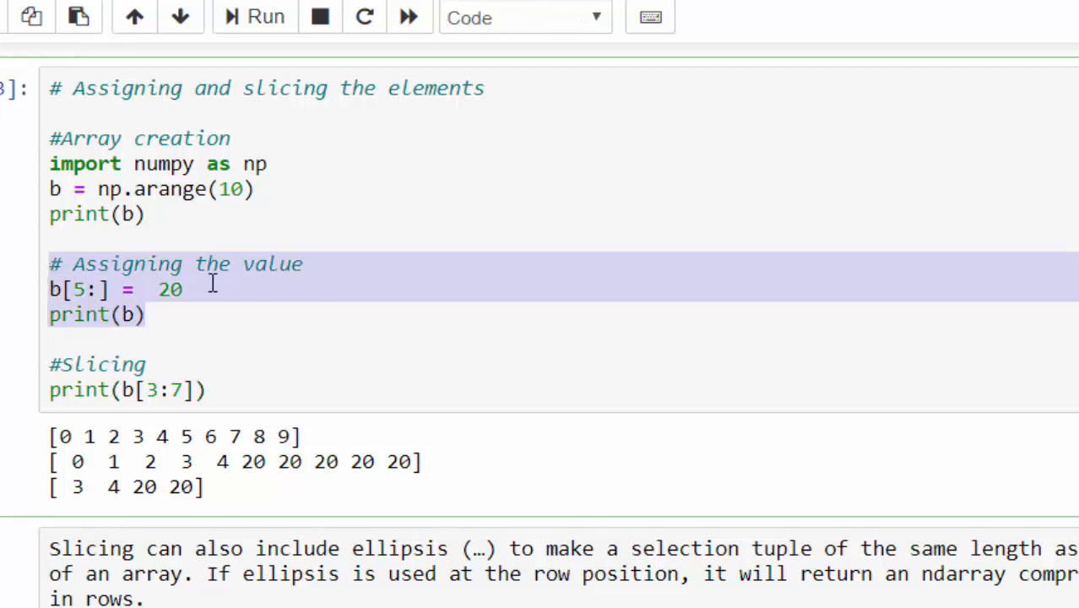
pyautogui.click(264, 462)
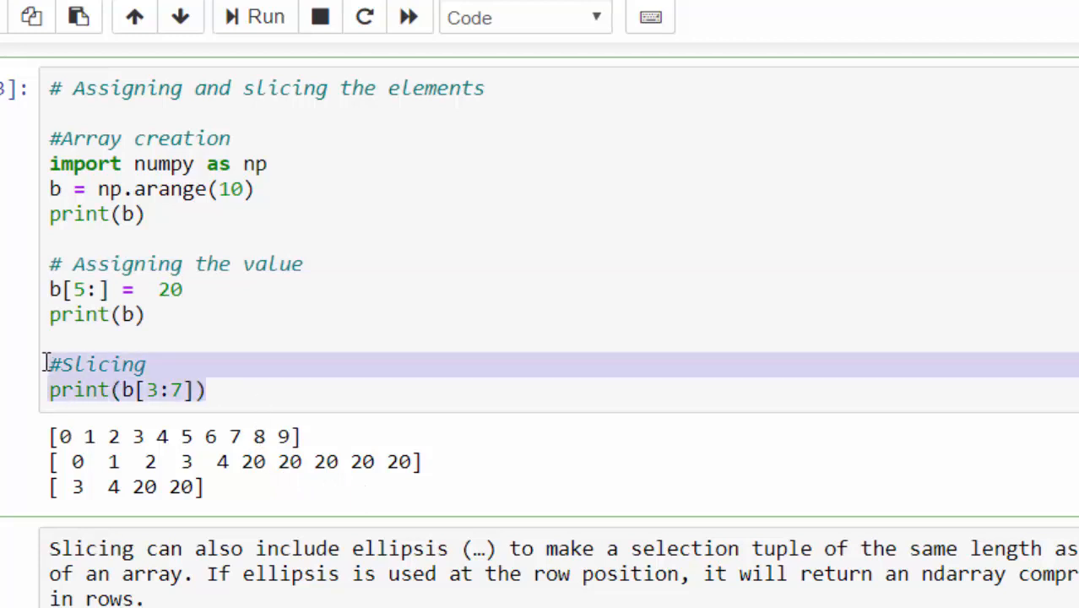
pyautogui.click(184, 289)
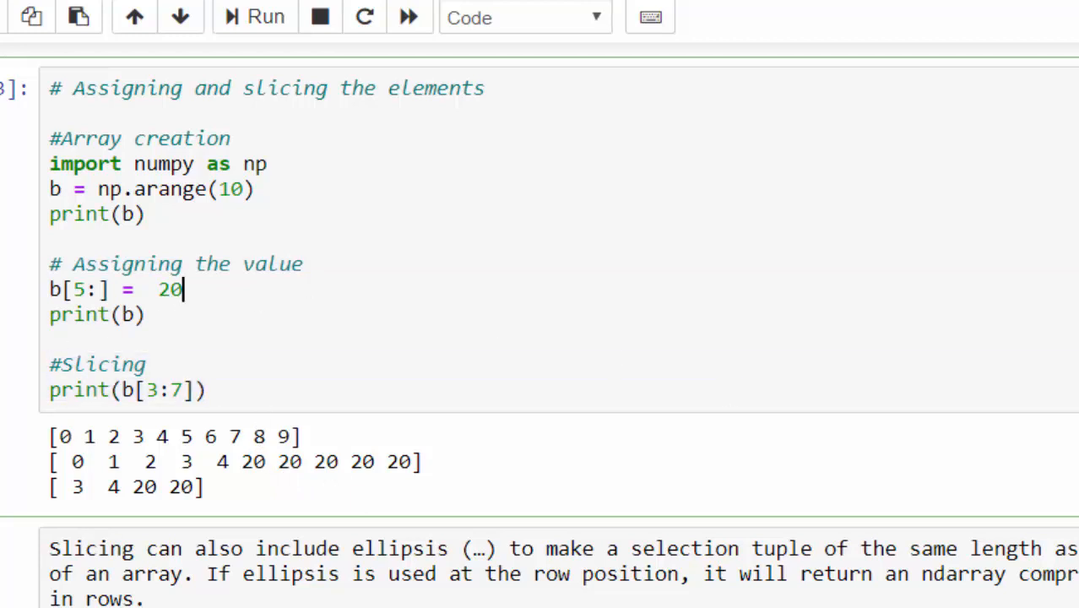
# Run the 2D ellipsis example cell, printing a as [[1 2 3] [3 4 5] [4 5 6]]
pyautogui.scroll(-3)
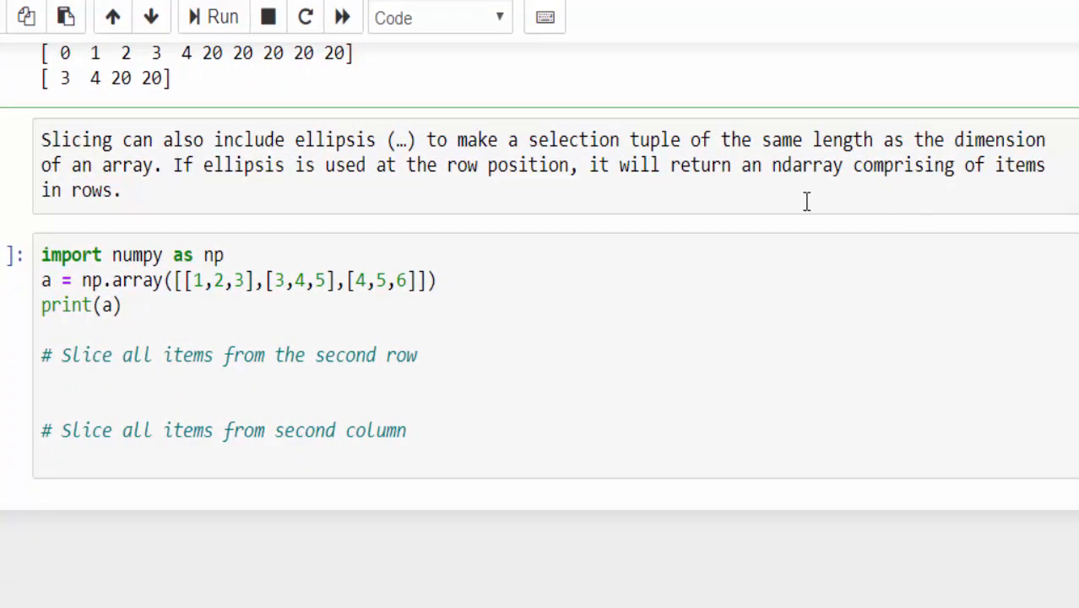
pyautogui.click(439, 18)
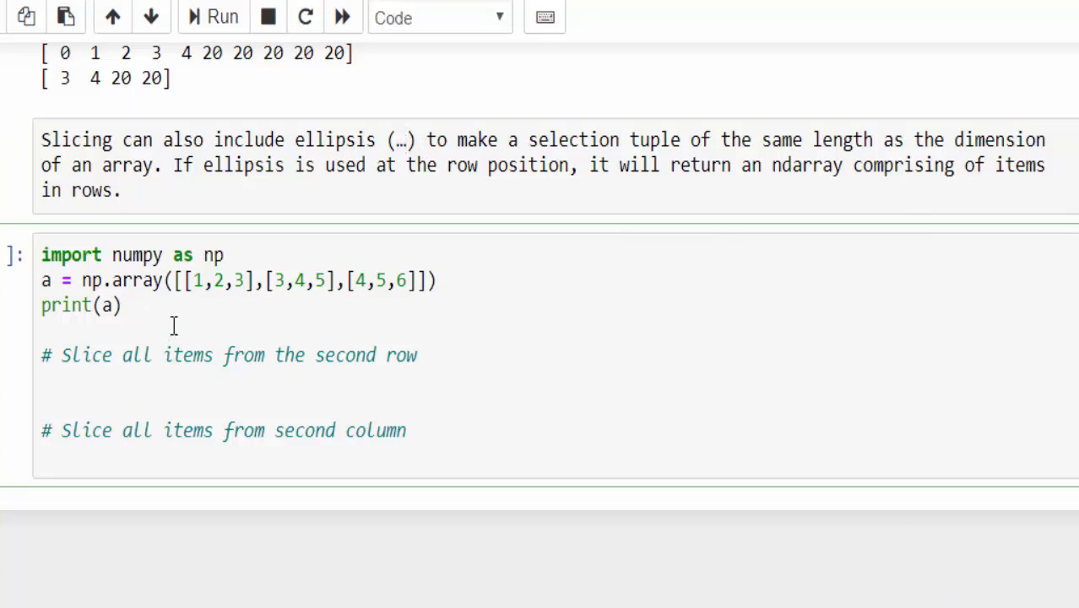
pyautogui.click(46, 329)
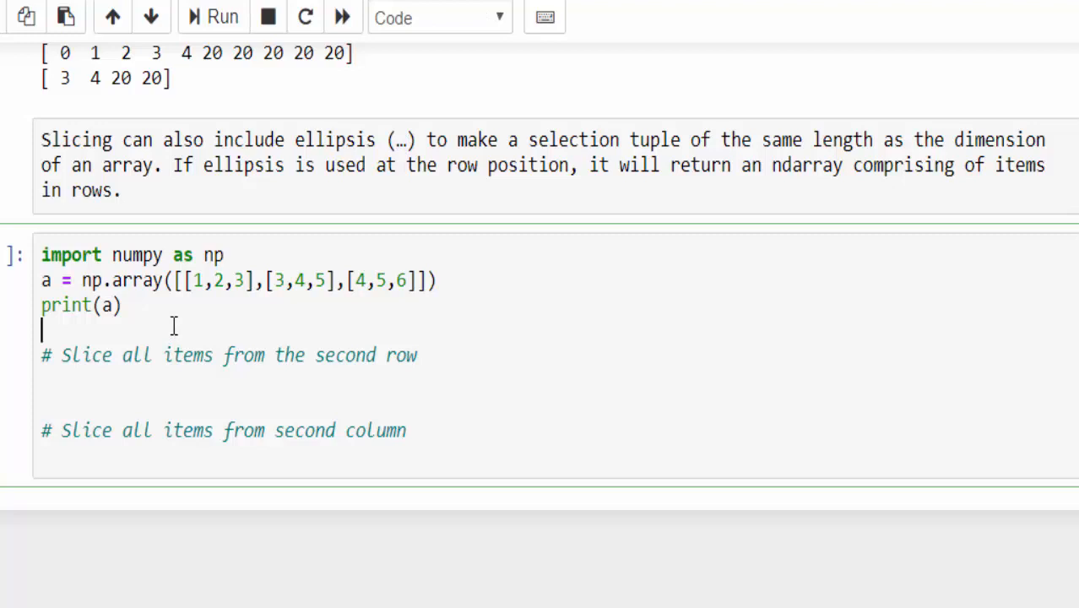
pyautogui.click(213, 16)
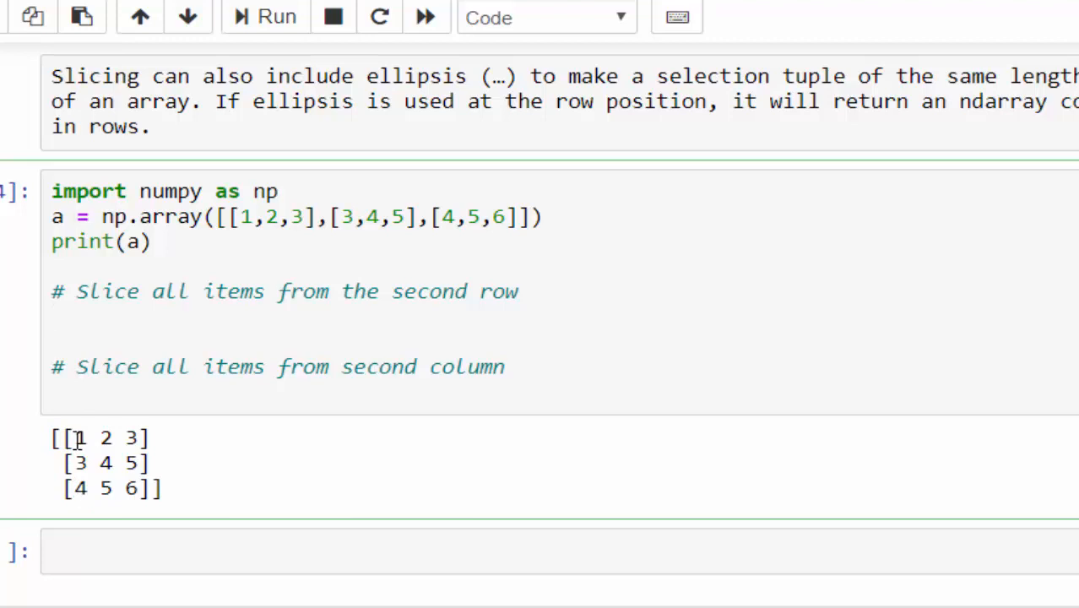
# Add print(a[1,...]) under the second-row comment, run it, and highlight the [3 4 5] output
pyautogui.doubleClick(80, 437)
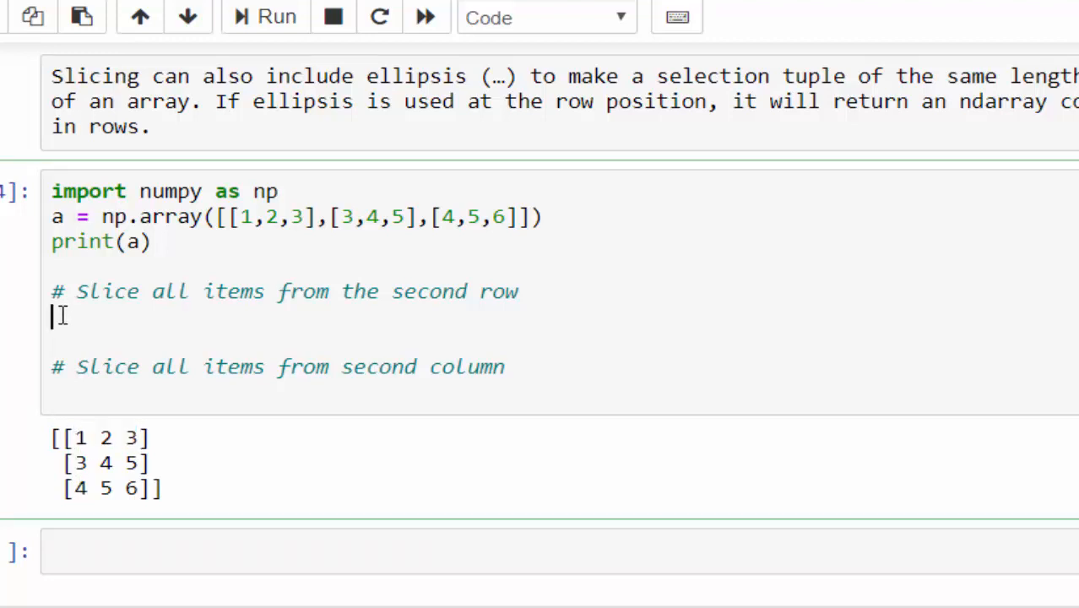
pyautogui.write('print')
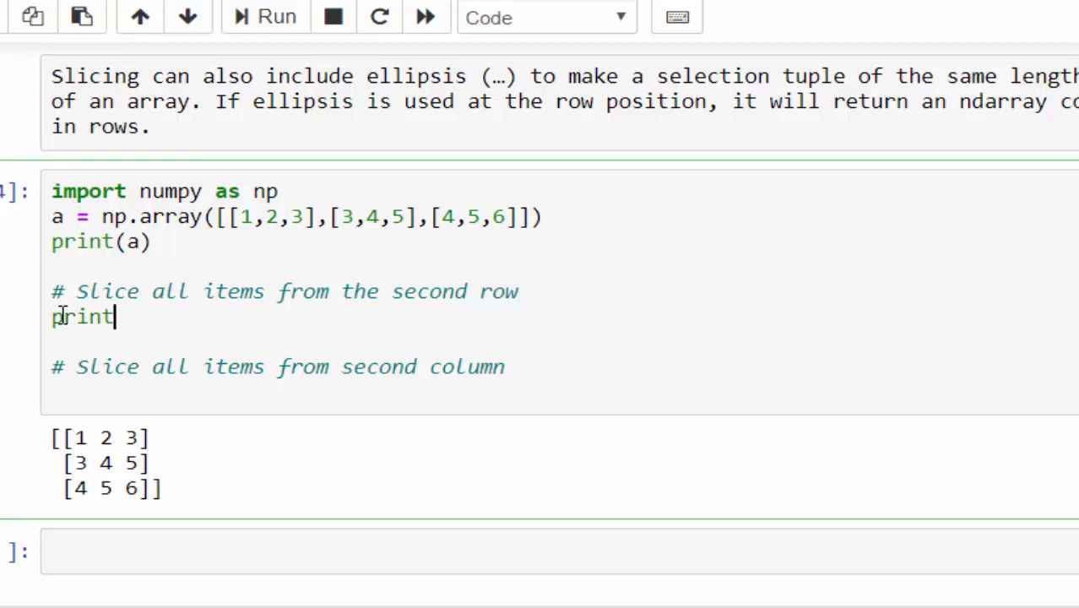
pyautogui.write('(a)')
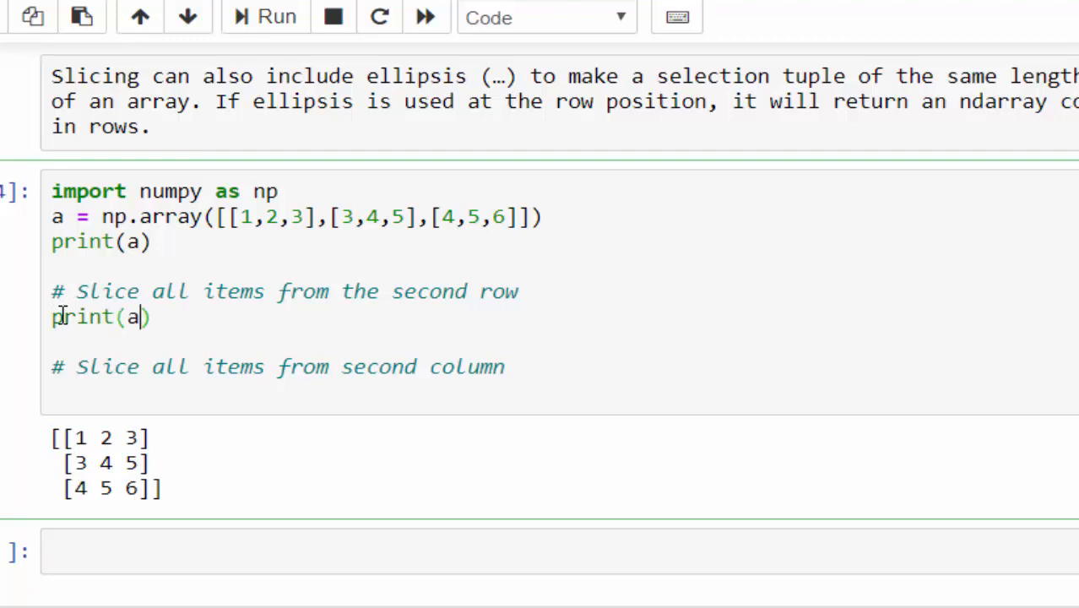
pyautogui.write('[]')
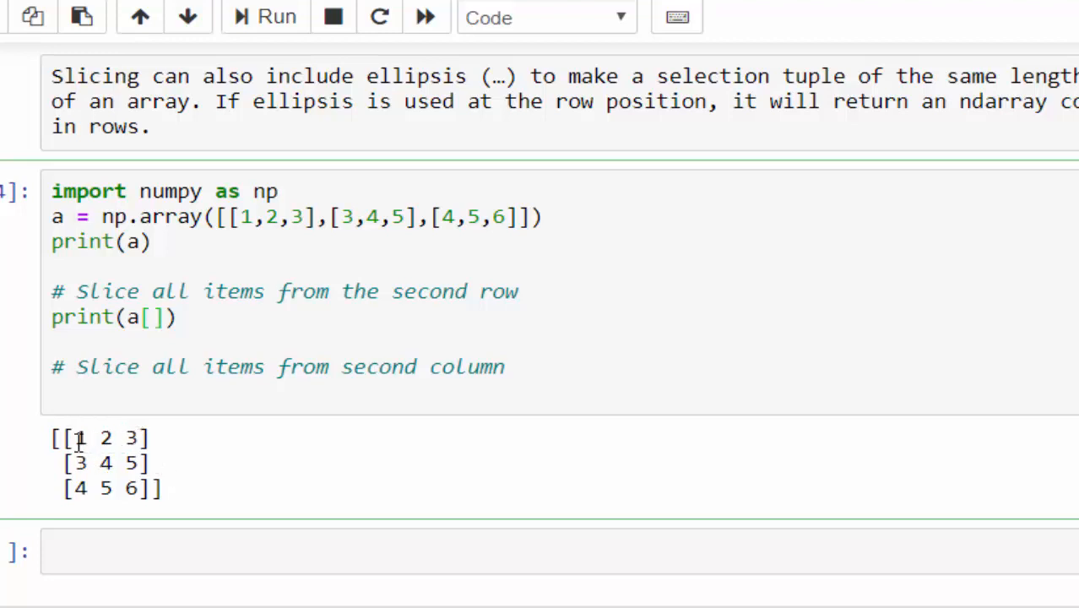
pyautogui.click(150, 316)
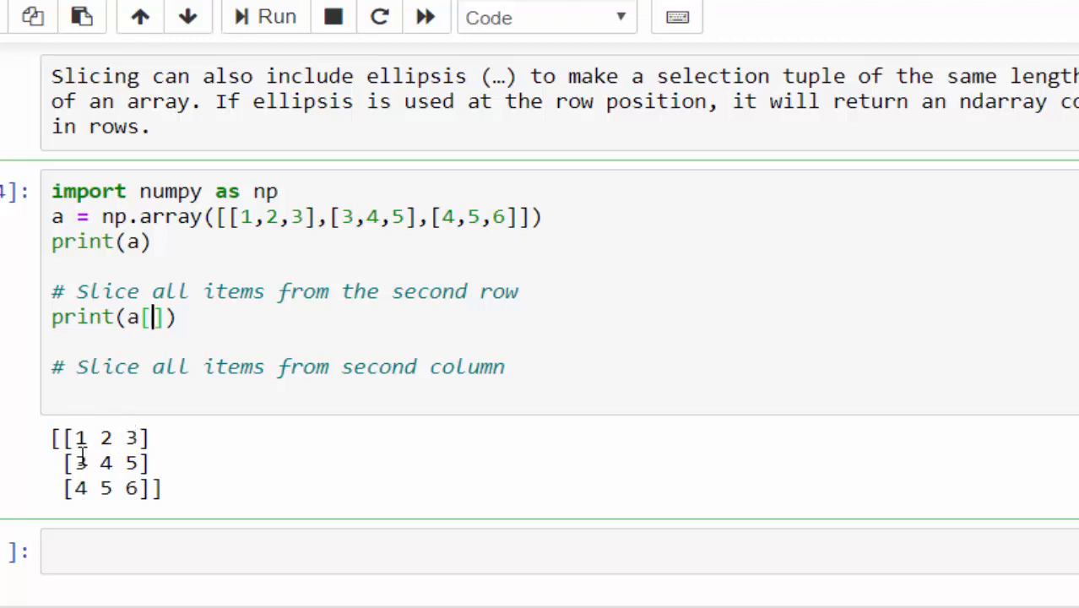
pyautogui.write('1')
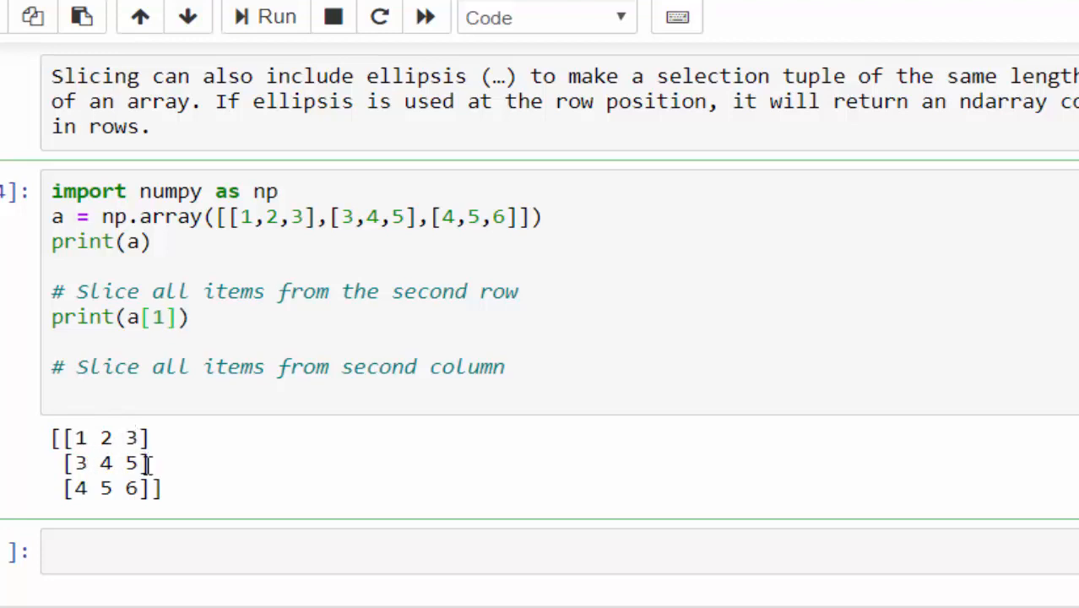
pyautogui.write(',')
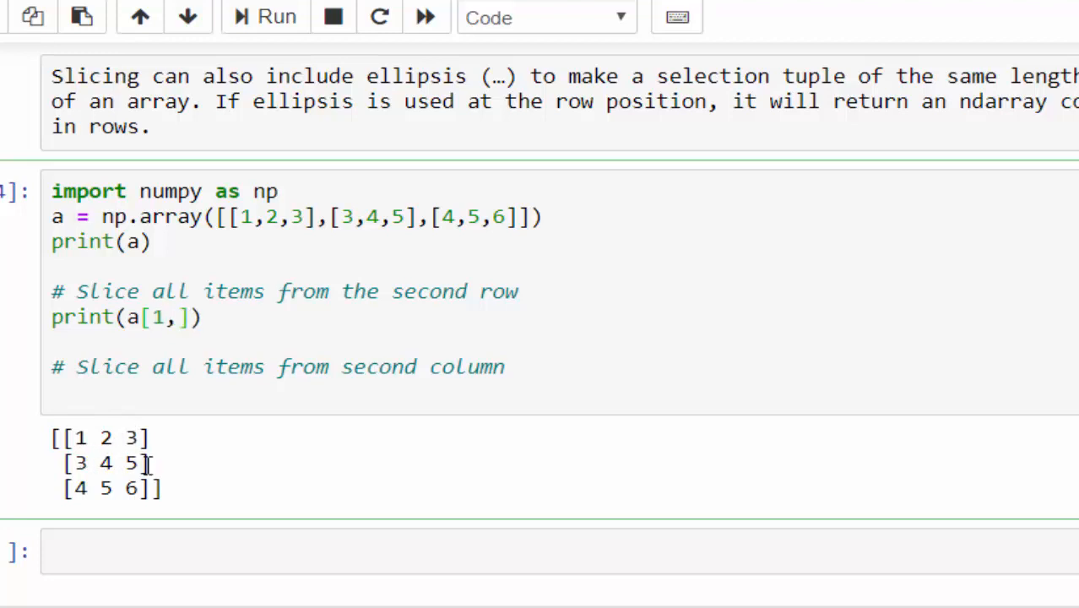
pyautogui.write('...')
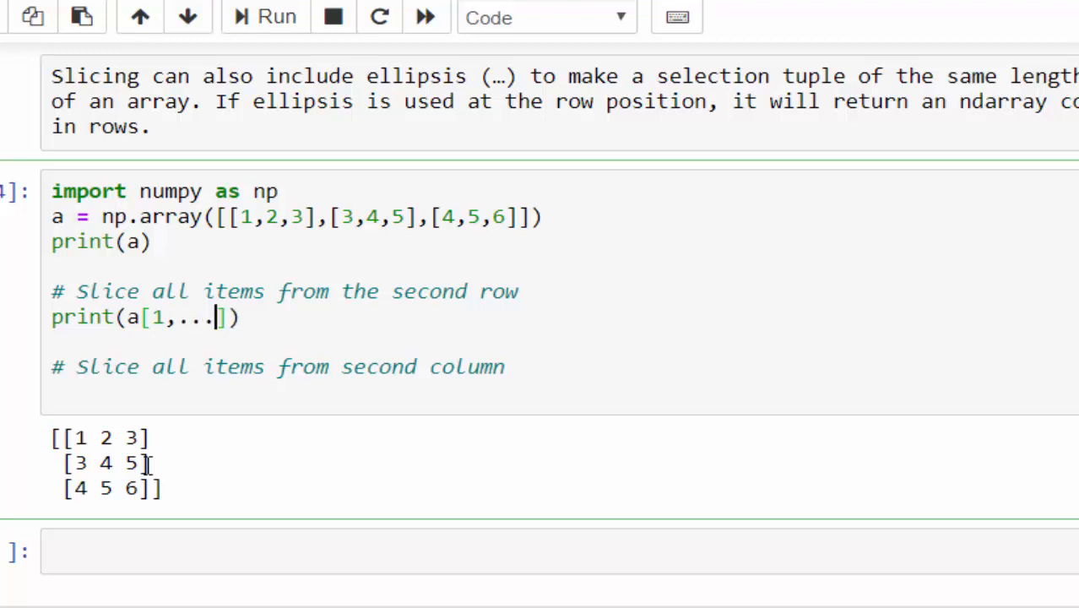
pyautogui.click(264, 17)
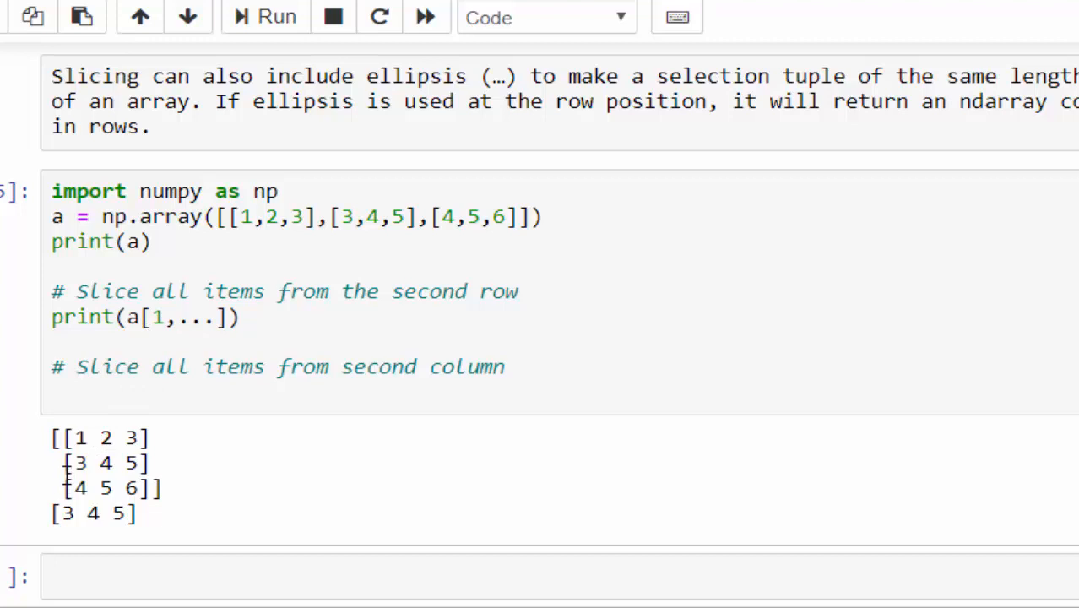
pyautogui.doubleClick(105, 463)
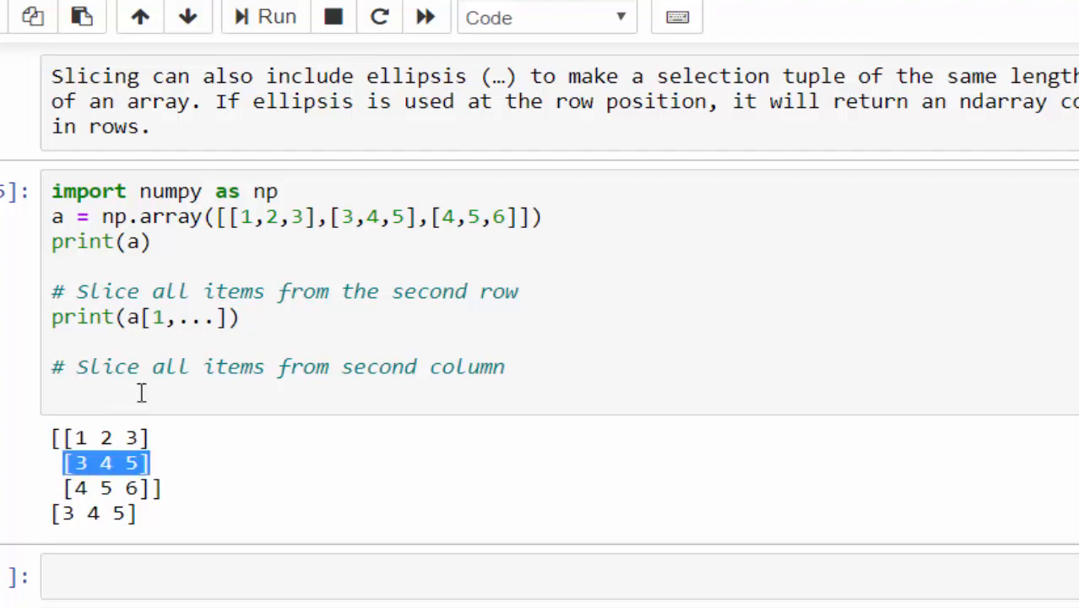
pyautogui.click(51, 390)
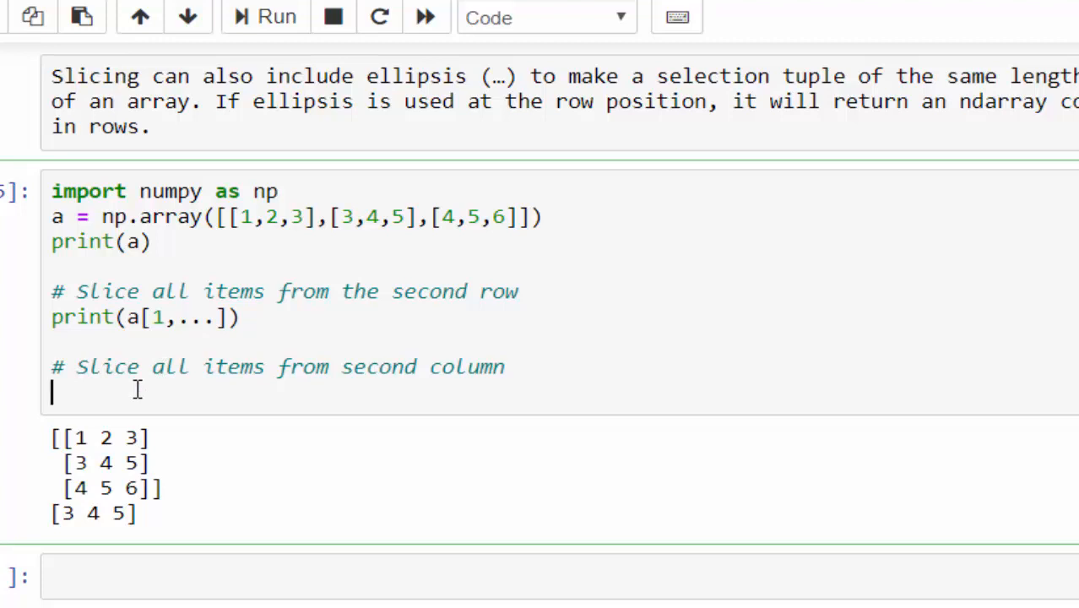
# Enter print(a[...,1]) under the second-column comment and run it, outputting [2 4 5]
pyautogui.write('print()')
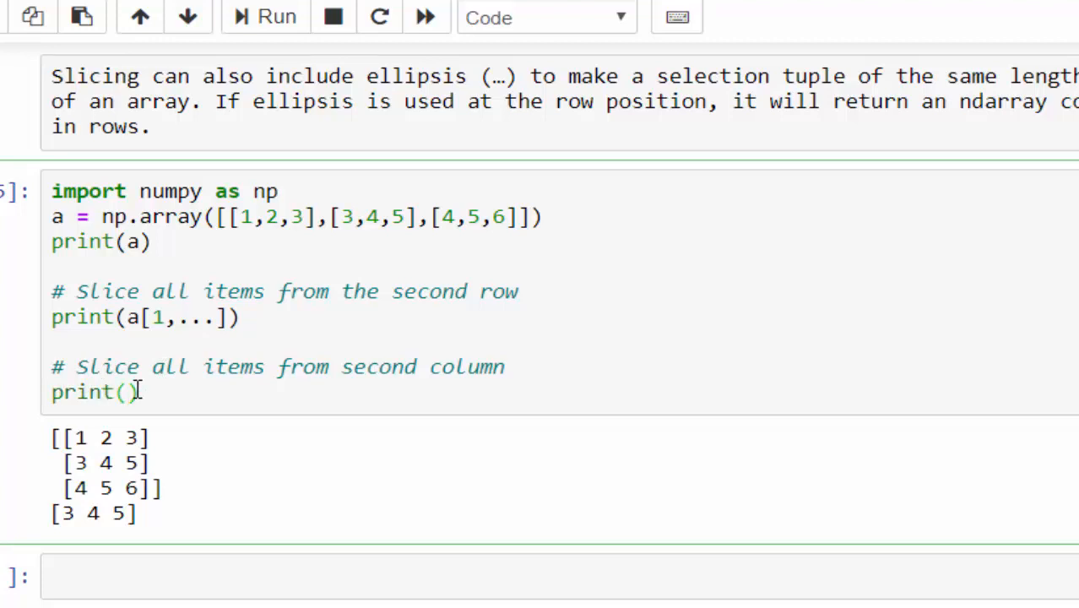
pyautogui.write('a[]')
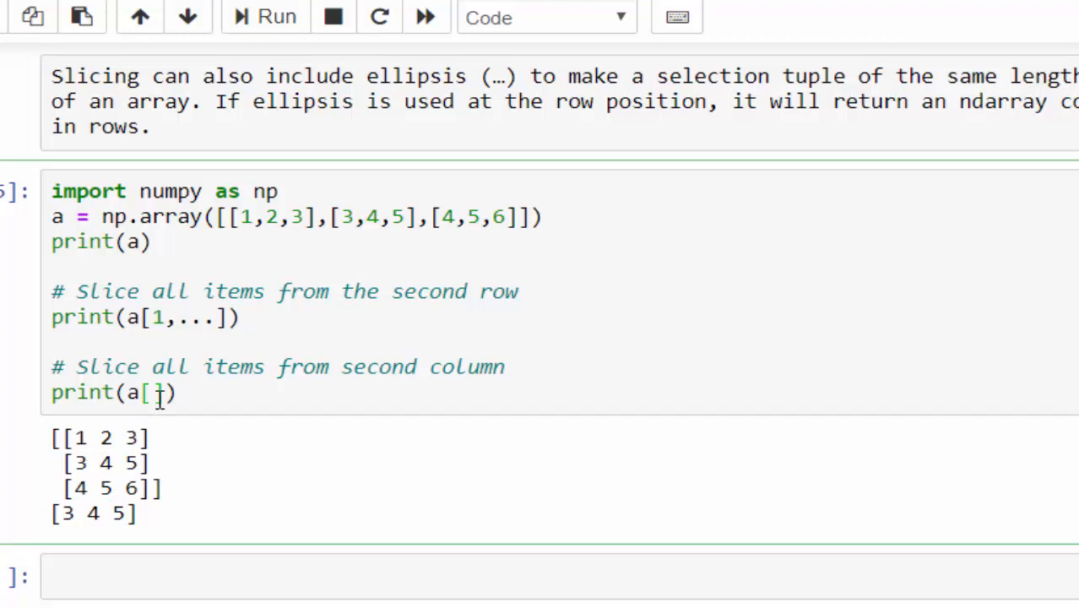
pyautogui.write('...')
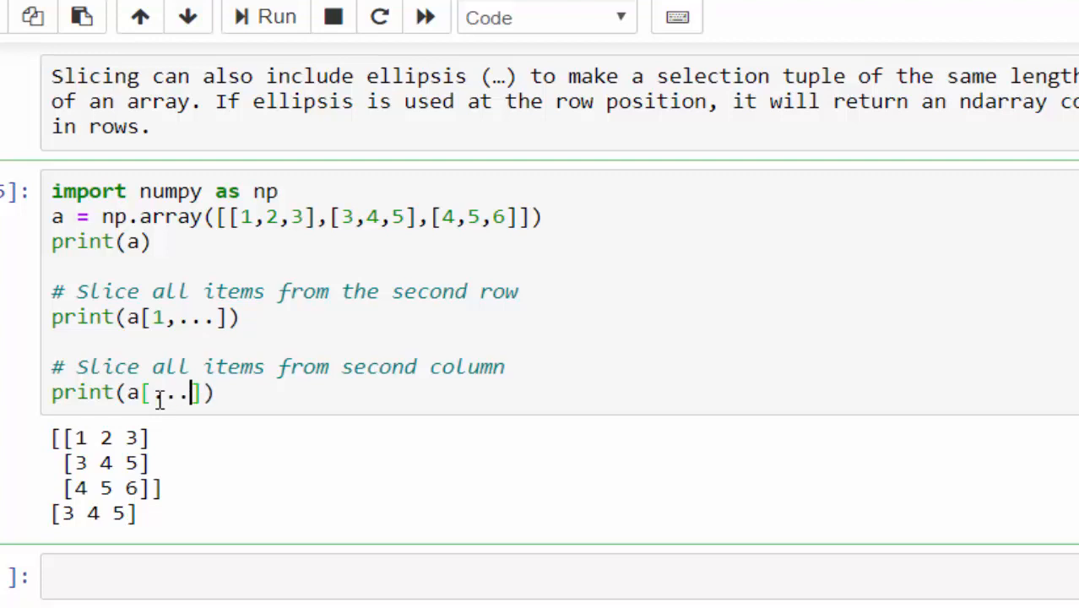
pyautogui.write(',1')
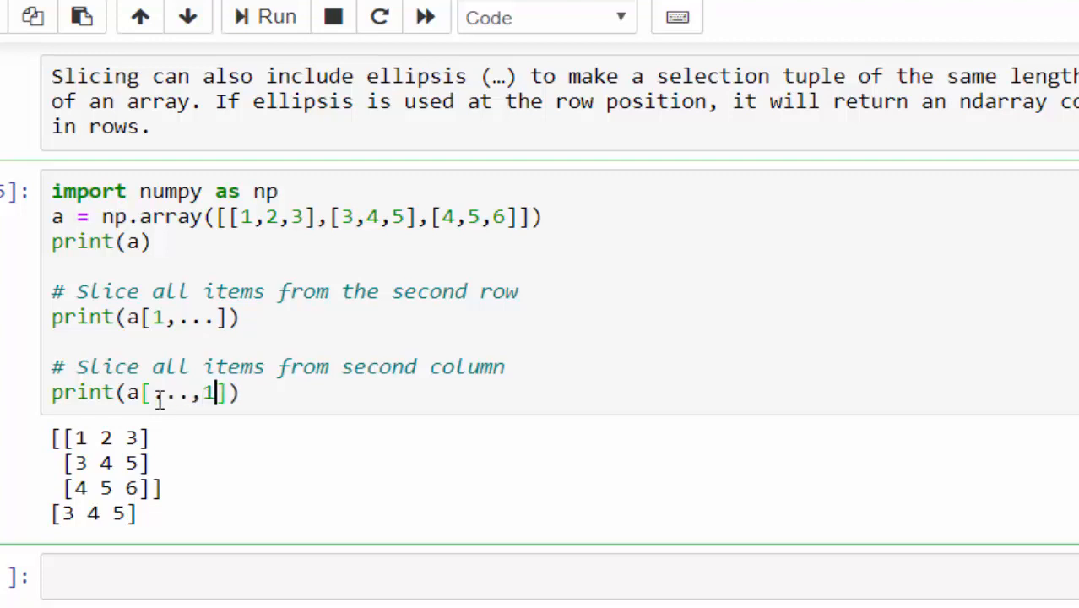
pyautogui.click(277, 17)
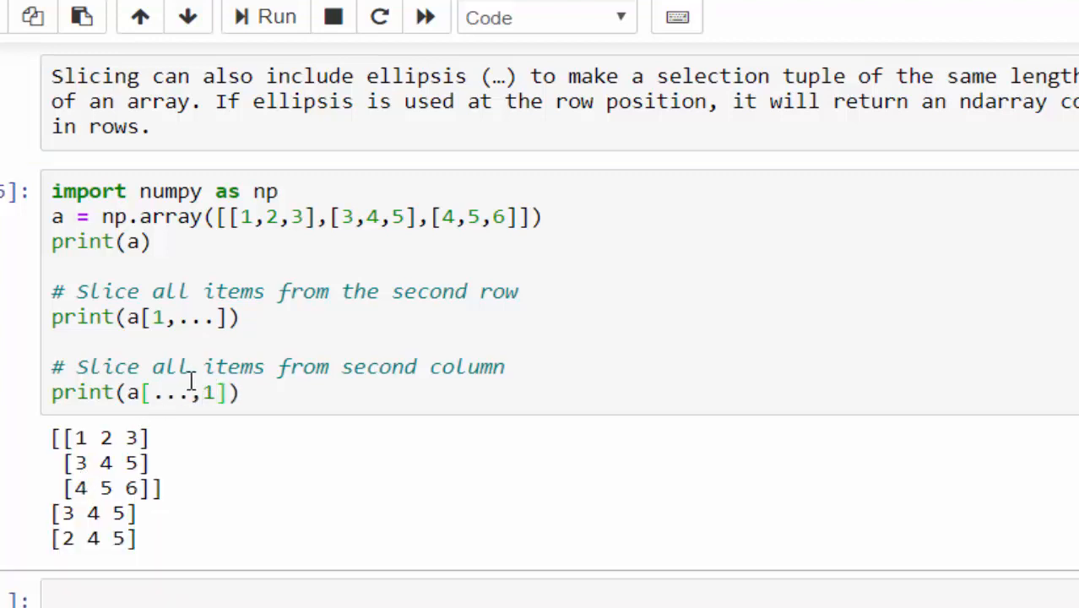
pyautogui.moveTo(291, 379)
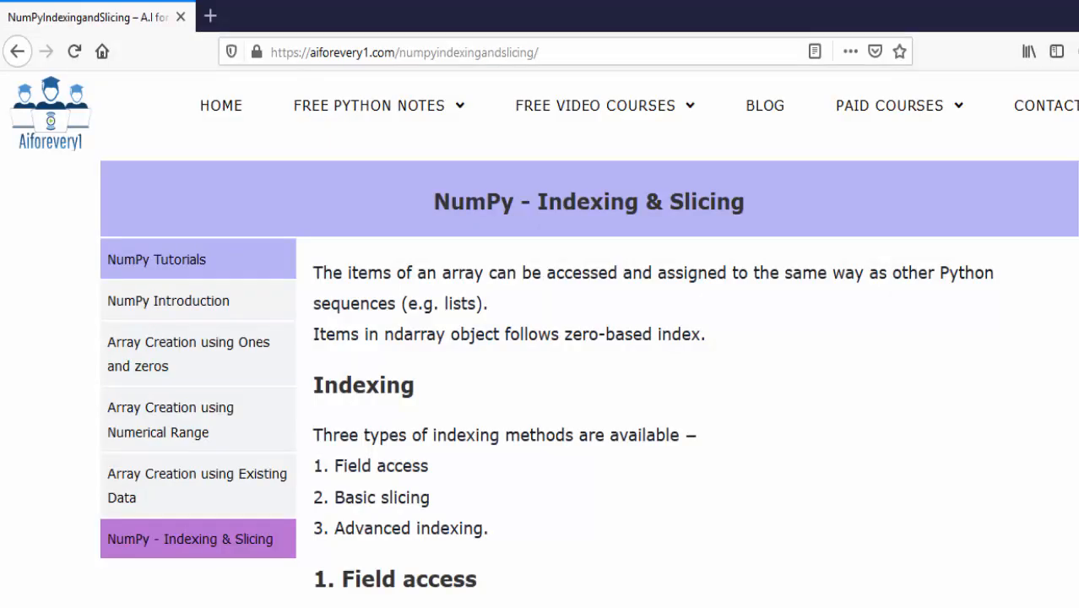
# Scroll the aiforevery1.com NumPy Indexing & Slicing page to Example 5: Using Ellipsis
pyautogui.scroll(-3)
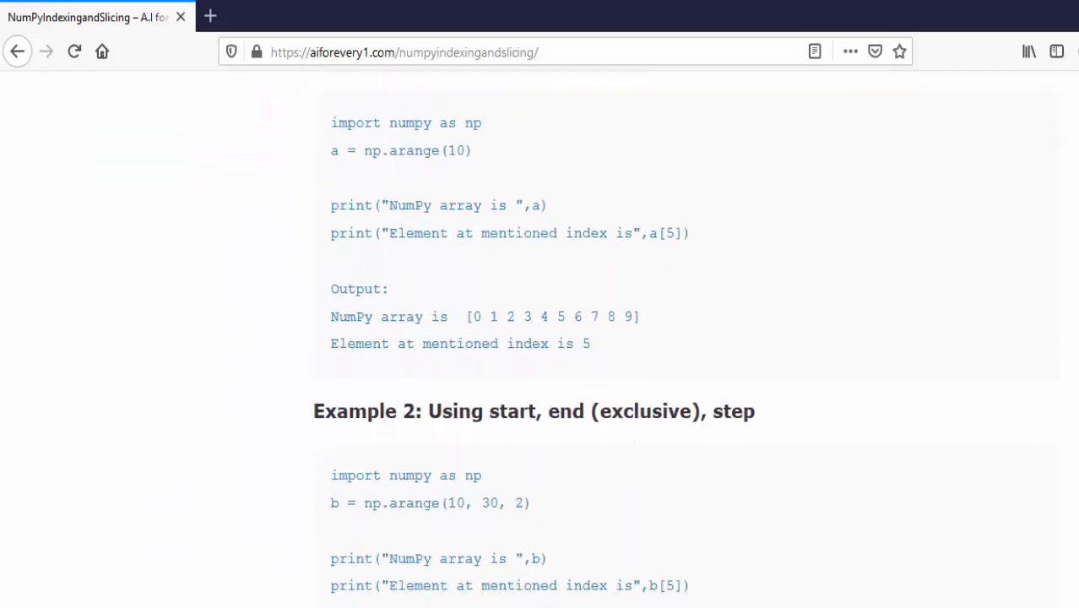
pyautogui.scroll(-3)
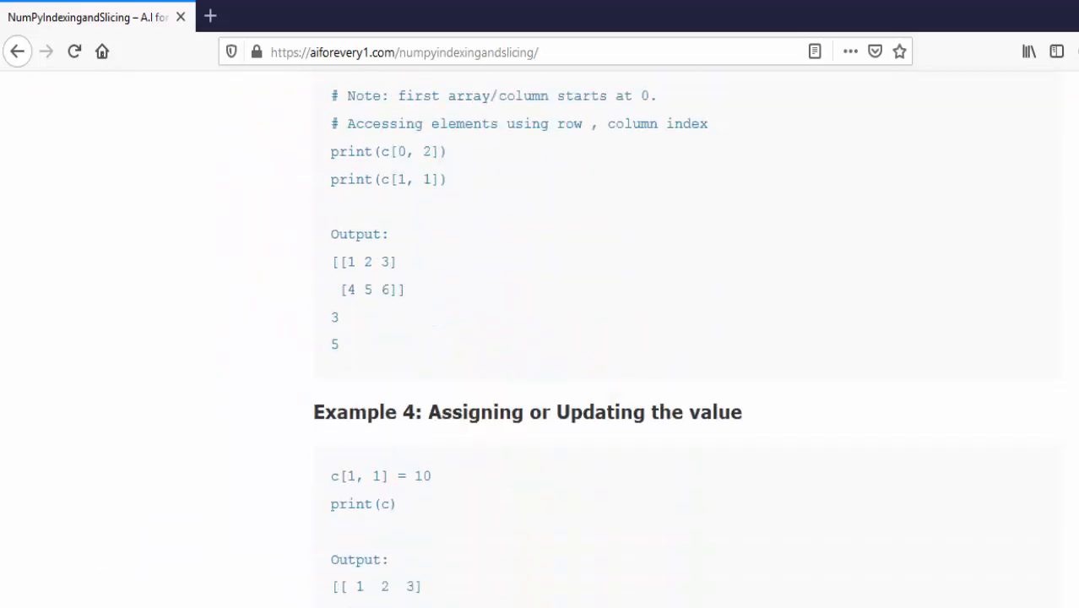
pyautogui.scroll(3)
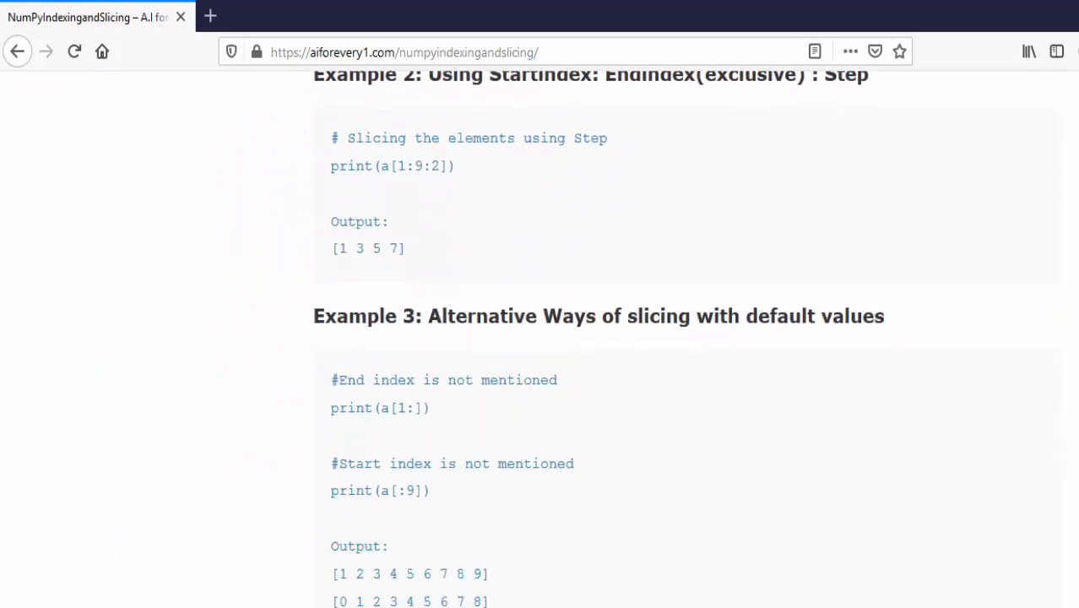
pyautogui.scroll(-3)
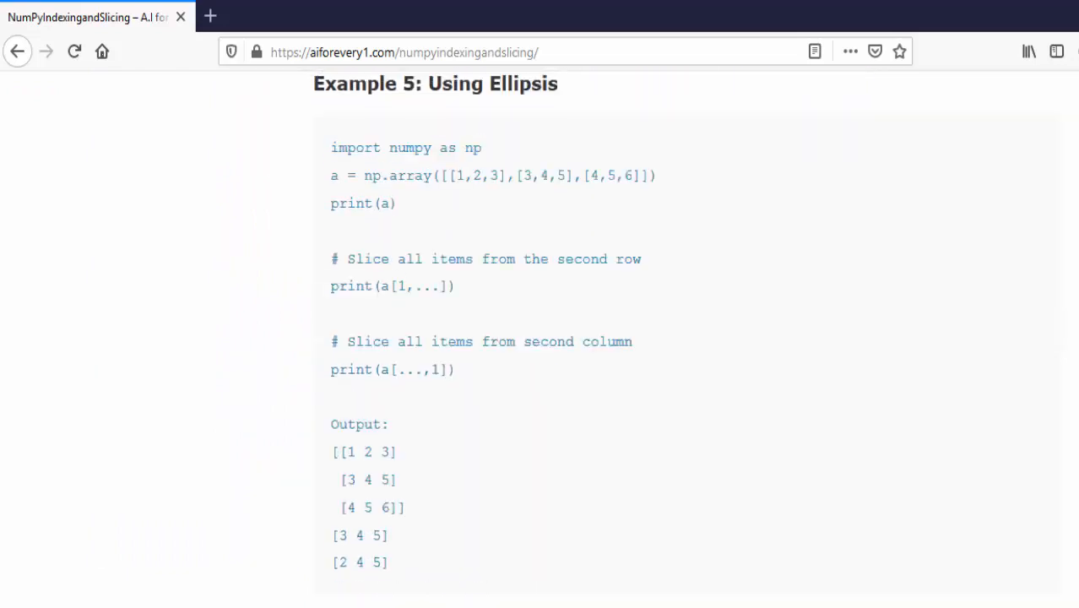